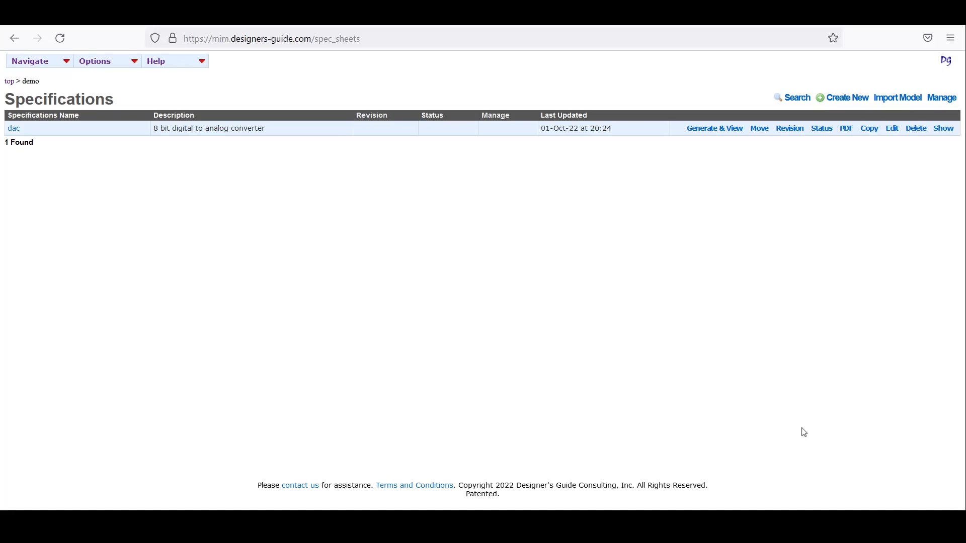
# - Duplicate the dac specification to create 'Copy of dac'
pyautogui.click(869, 128)
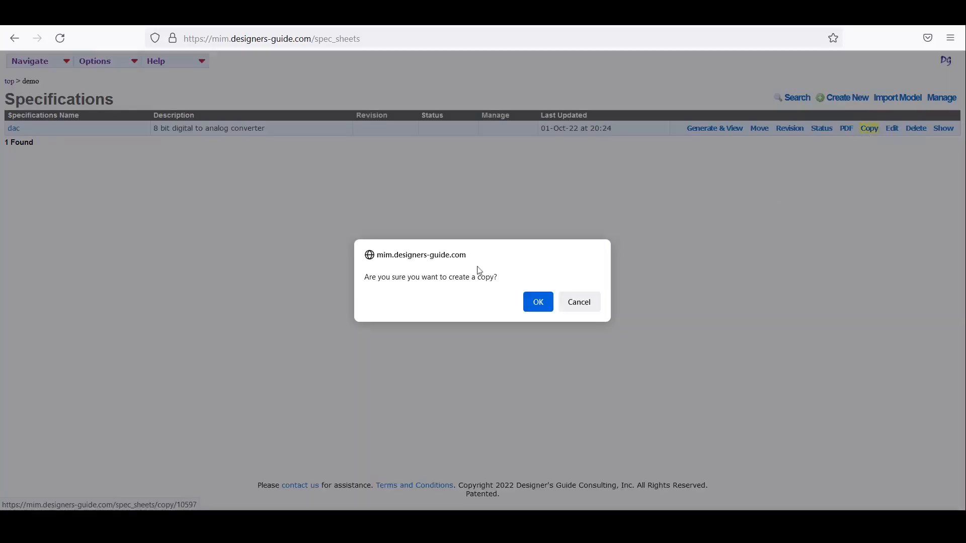
pyautogui.click(537, 301)
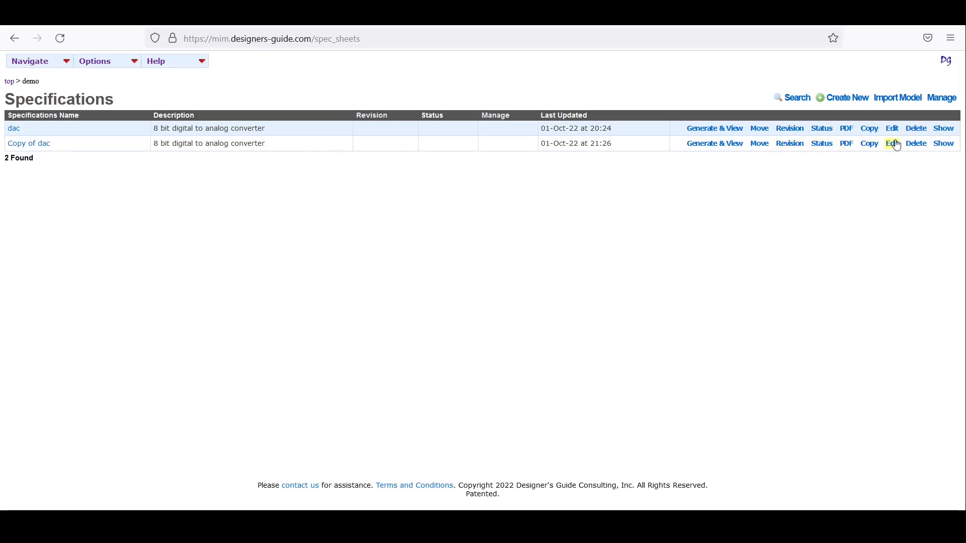
# - Rename the copy to LDO, describe it as 'low dropout regulator', and delete the vref port
pyautogui.click(891, 143)
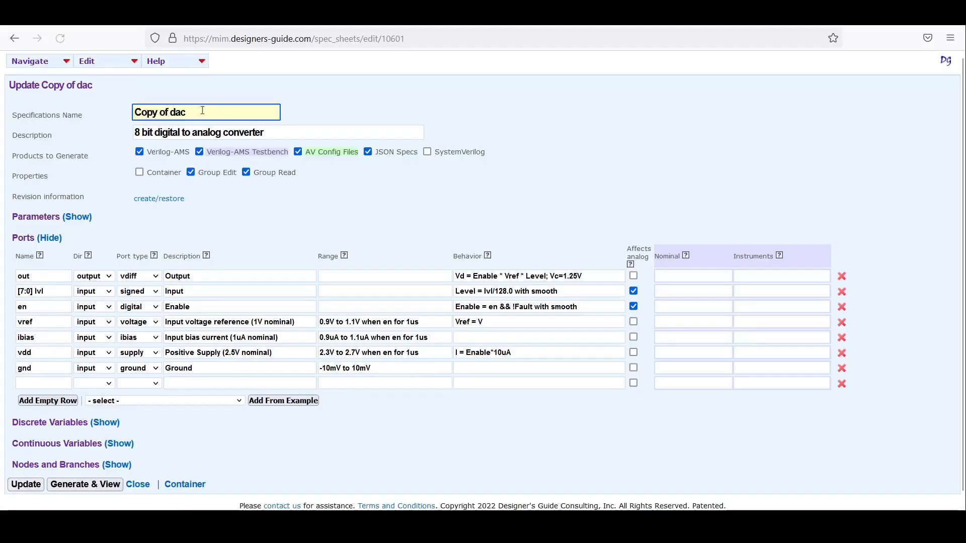
pyautogui.write('LDO')
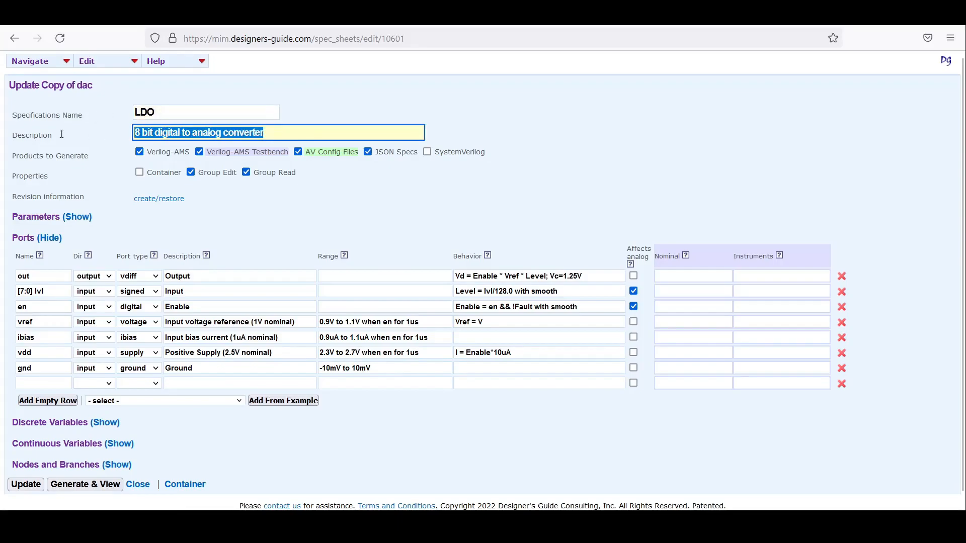
pyautogui.write('low dropout regulator')
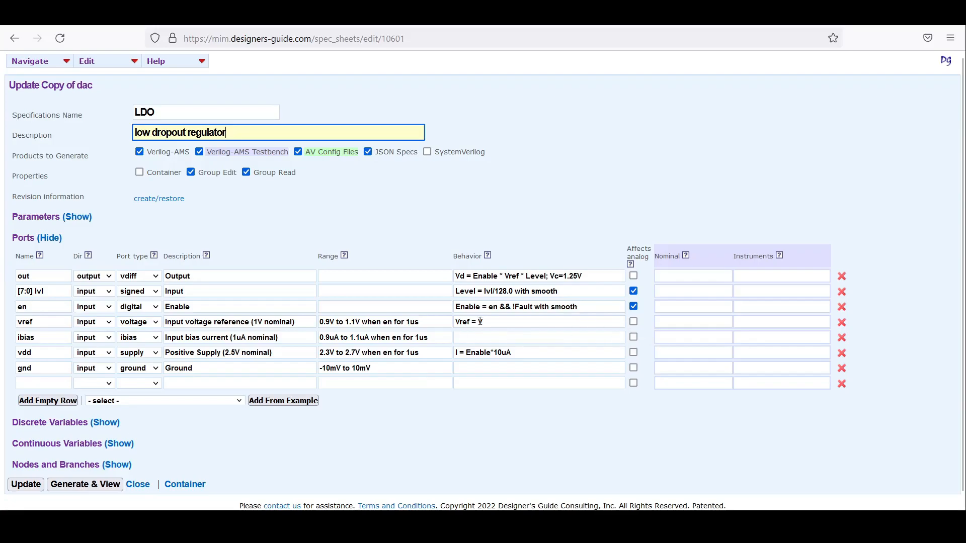
pyautogui.click(841, 320)
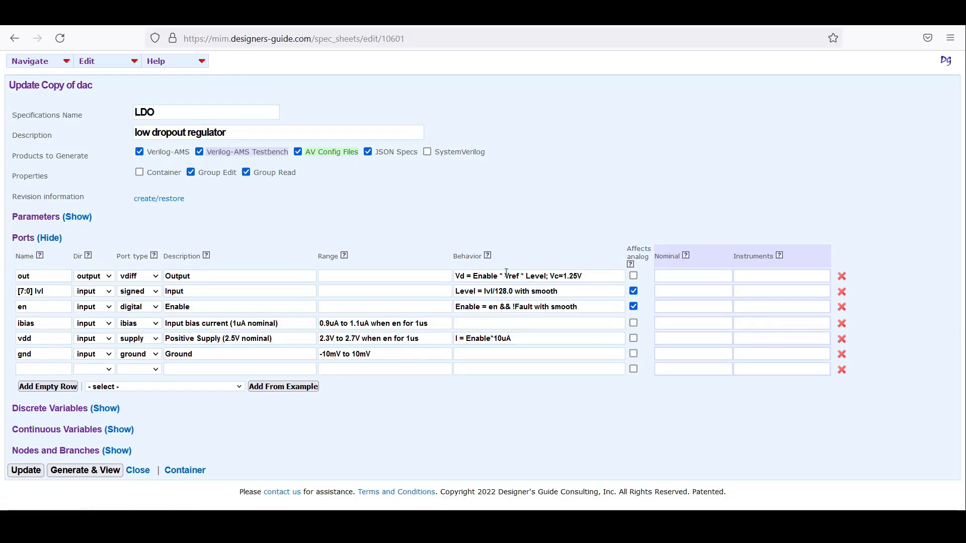
# - Make out a voltage port and cut its behaviour down to Enable * Level
pyautogui.click(538, 275)
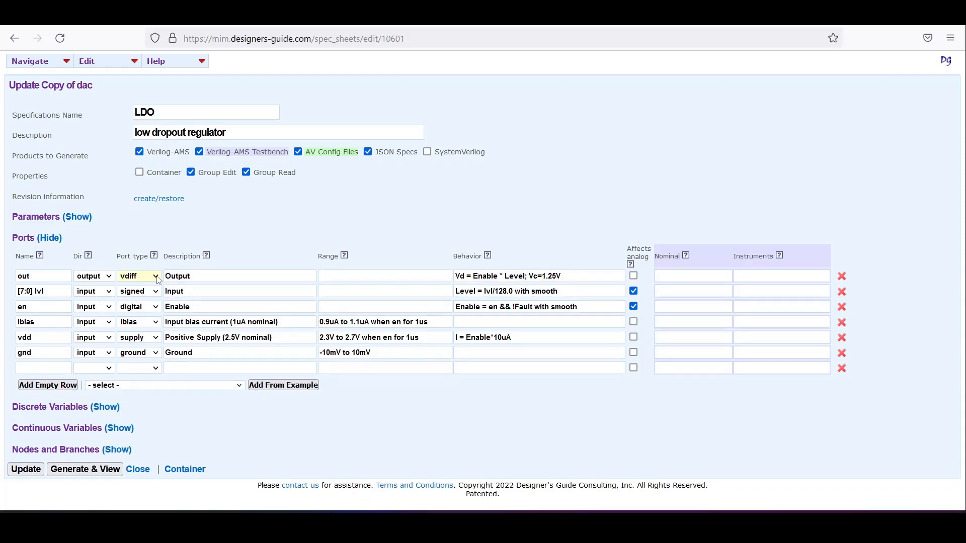
pyautogui.click(156, 275)
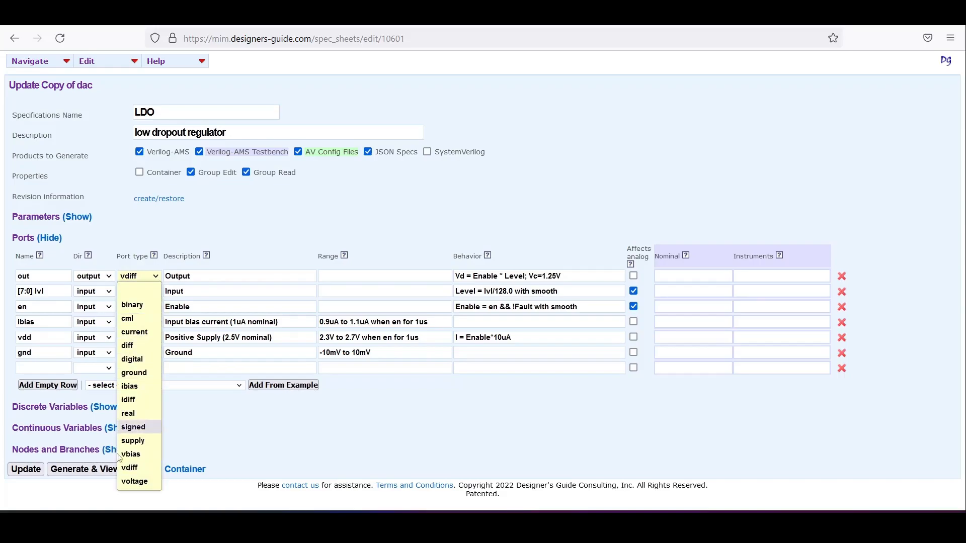
pyautogui.click(134, 480)
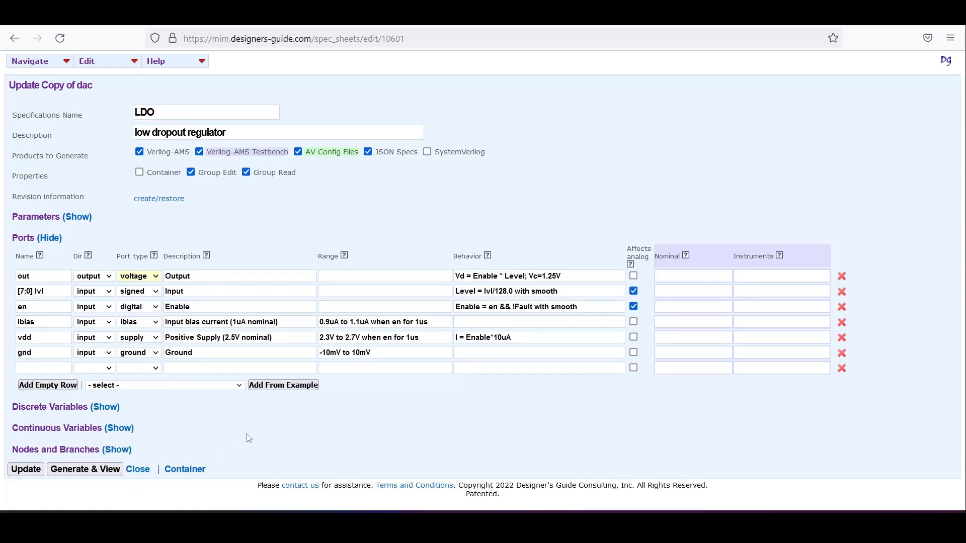
pyautogui.doubleClick(544, 275)
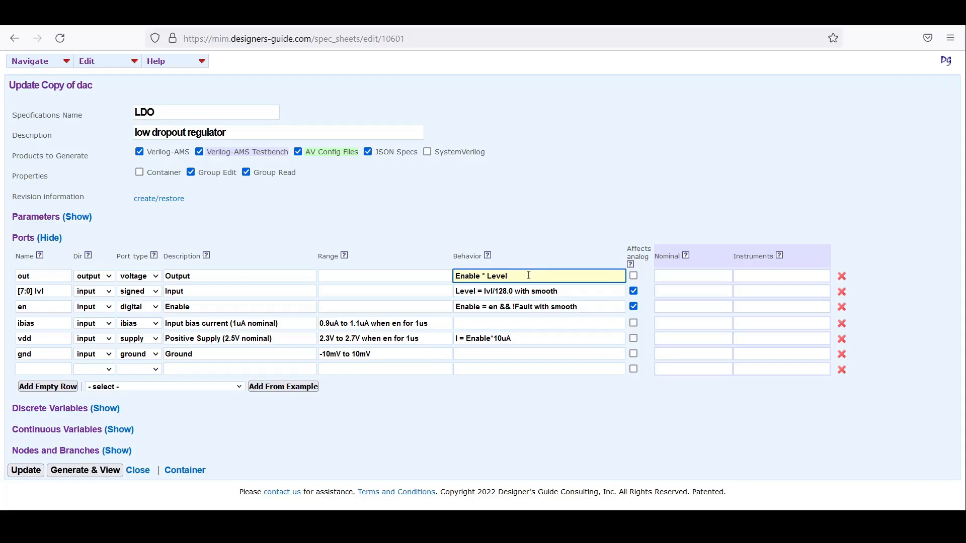
# - Append 'with prail=vdd; imax=1A' to out's behaviour and generate the model
pyautogui.write('with')
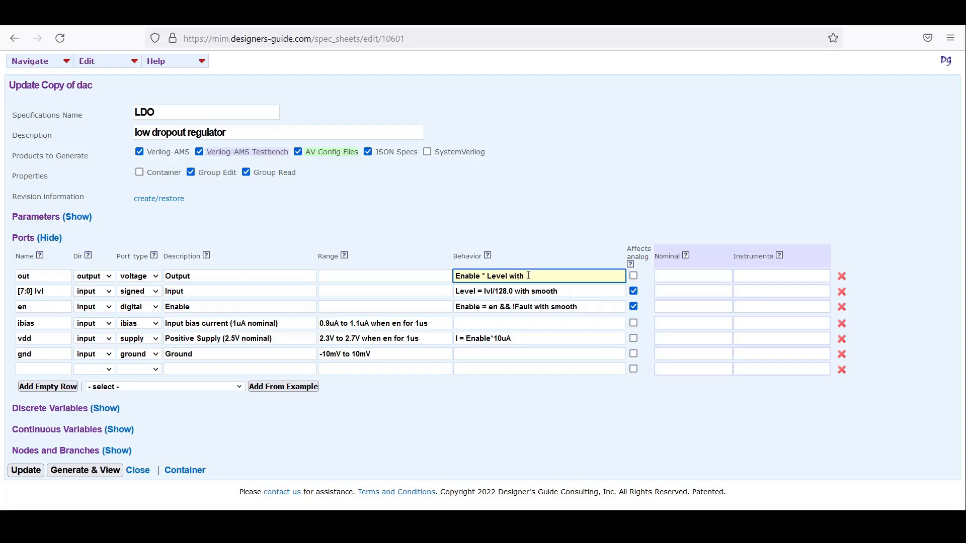
pyautogui.write('prail=')
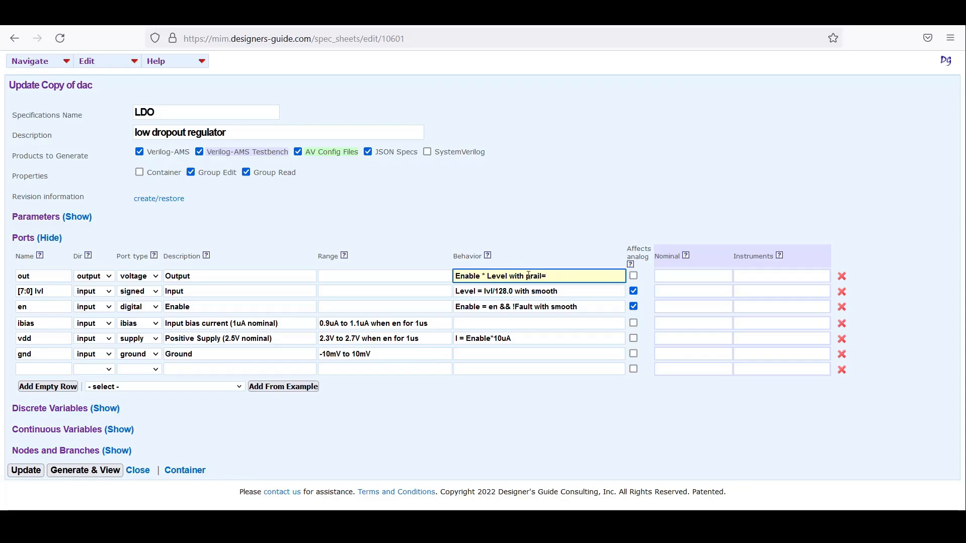
pyautogui.write('vdd;')
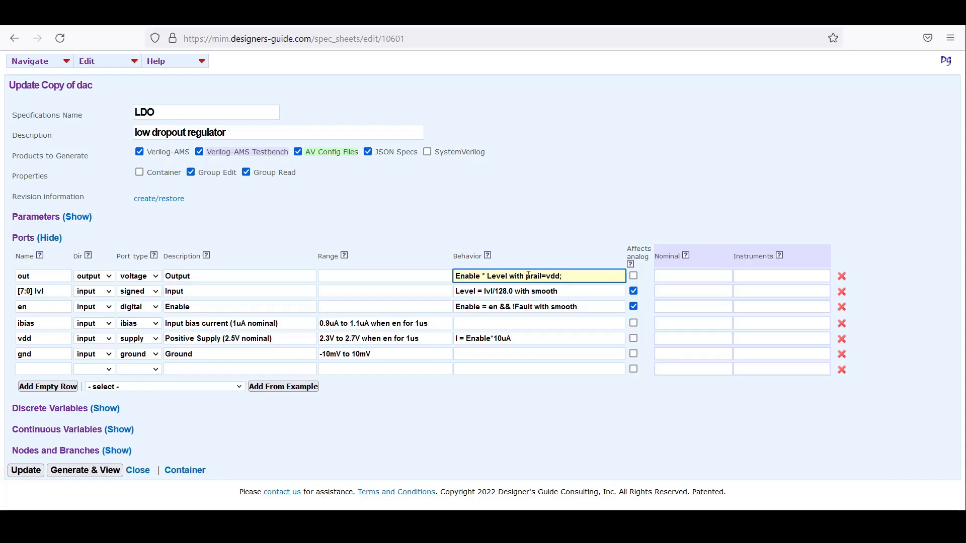
pyautogui.write('imax=1A')
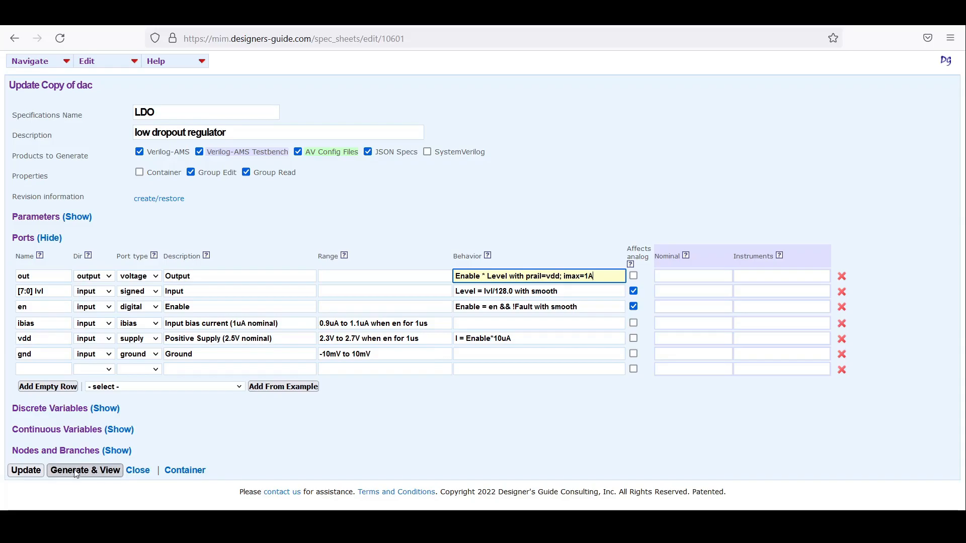
pyautogui.click(84, 470)
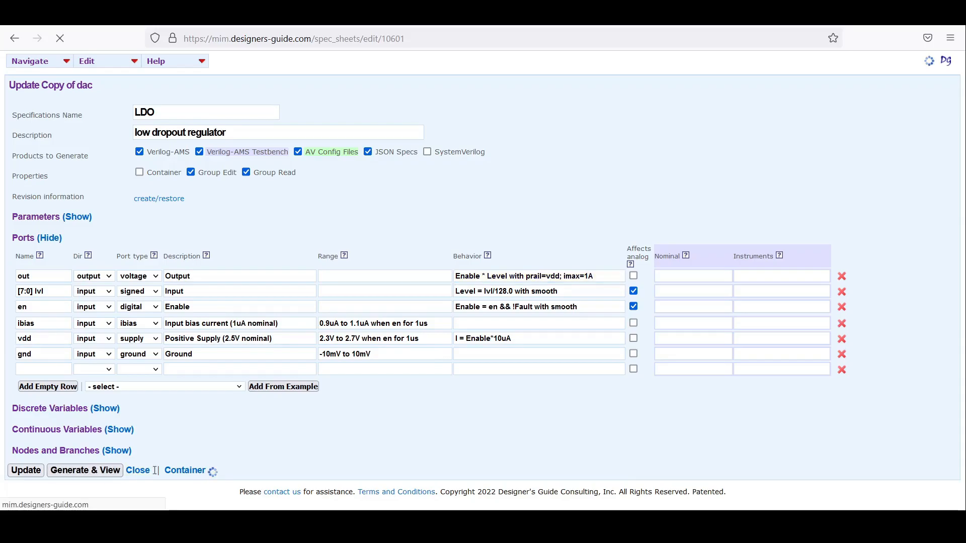
# - Generate the LDO Verilog-AMS model and testbench, then reopen the LDO spec form
pyautogui.click(84, 470)
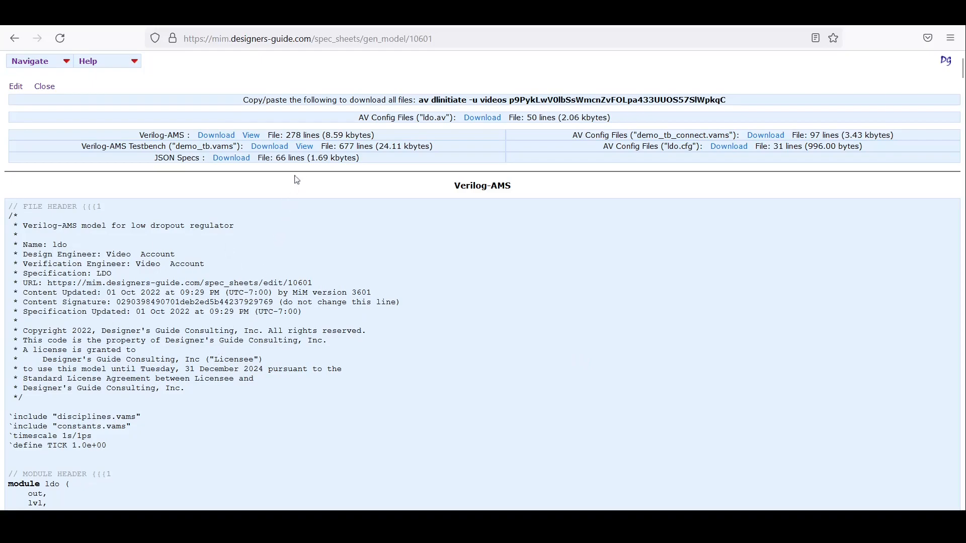
pyautogui.doubleClick(293, 134)
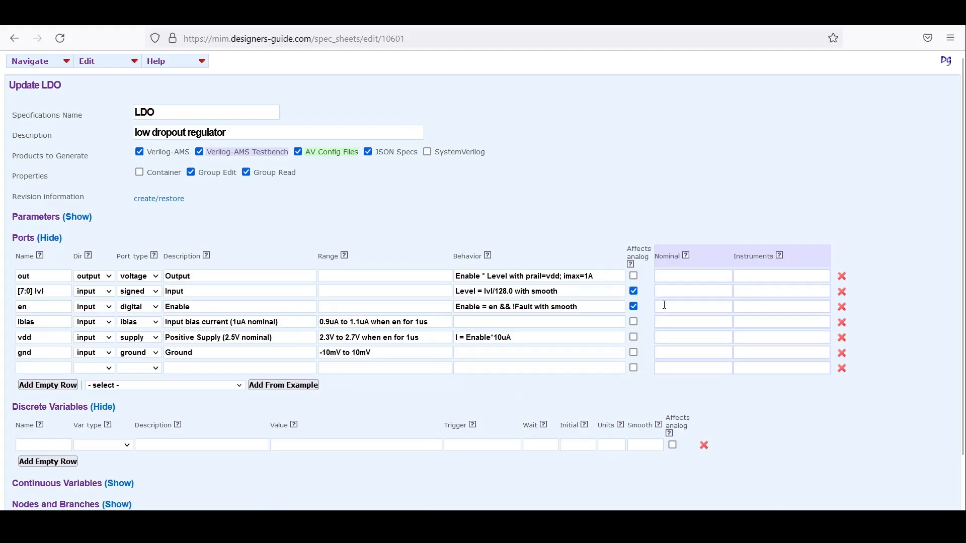
# - Enter port nominals 0, 1, 1uA, 2.5V, 0V and V=100*I, then regenerate
pyautogui.write('0')
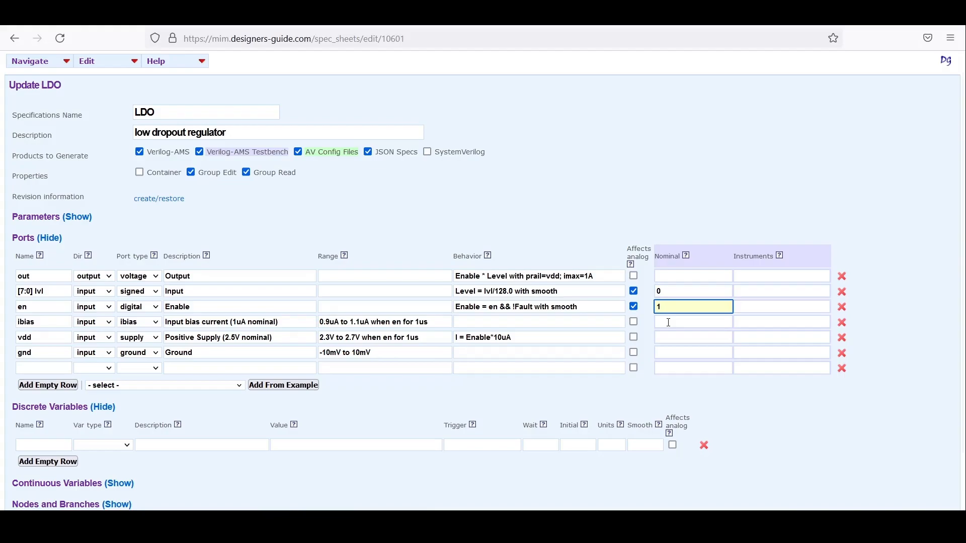
pyautogui.write('1uA')
pyautogui.click(693, 337)
pyautogui.write('2.5V')
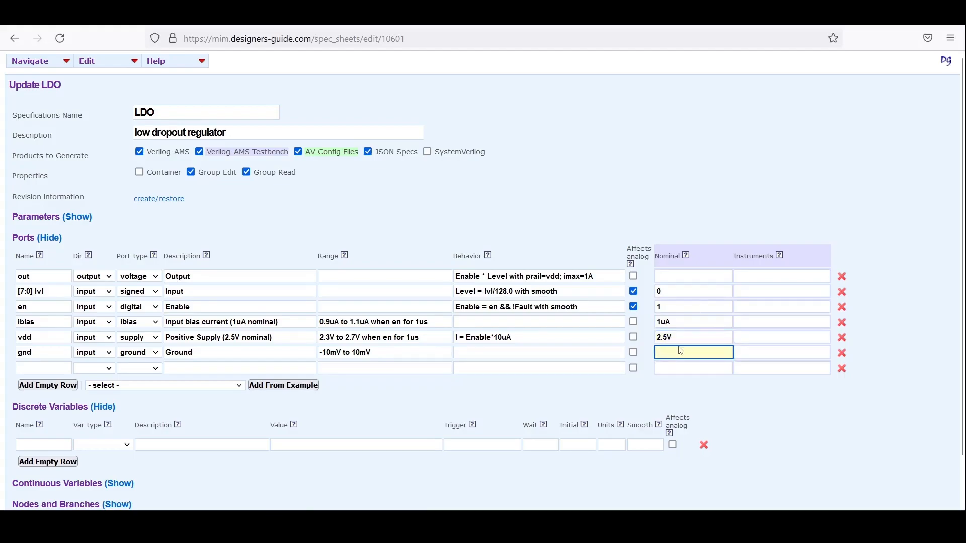
pyautogui.write('0V')
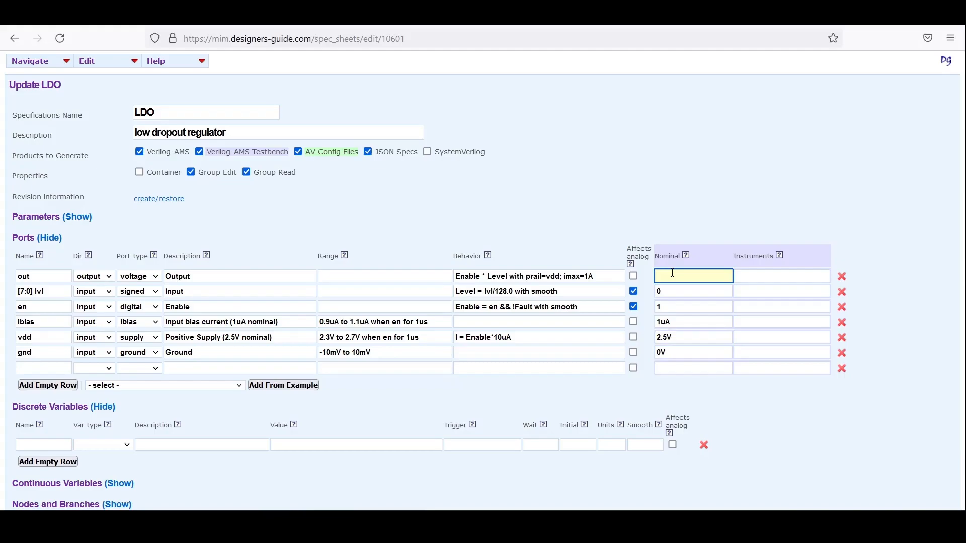
pyautogui.write('V=100*l')
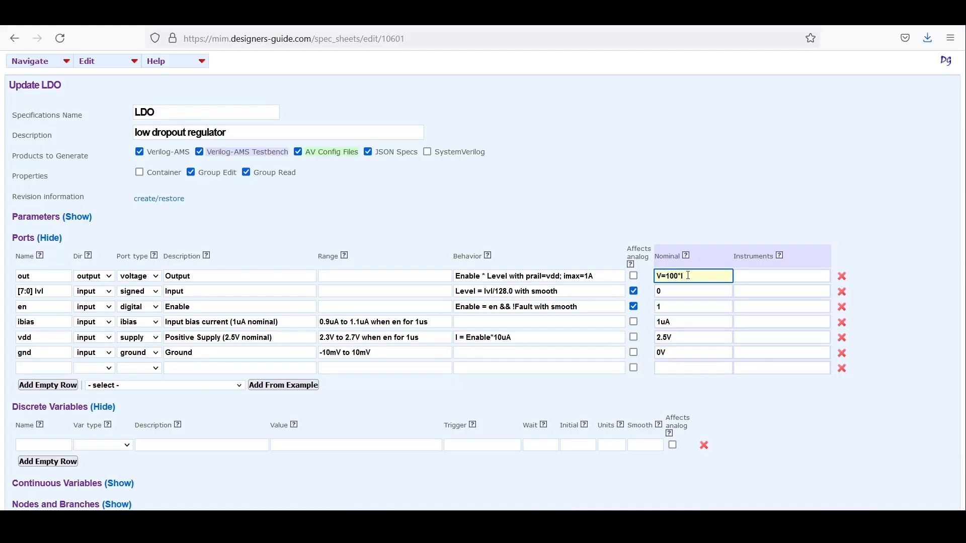
pyautogui.scroll(-3)
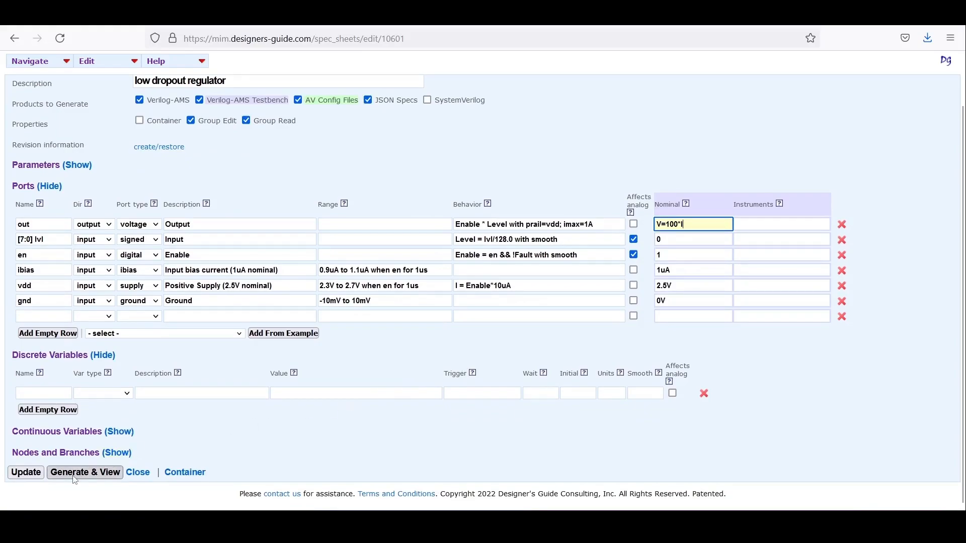
pyautogui.click(85, 472)
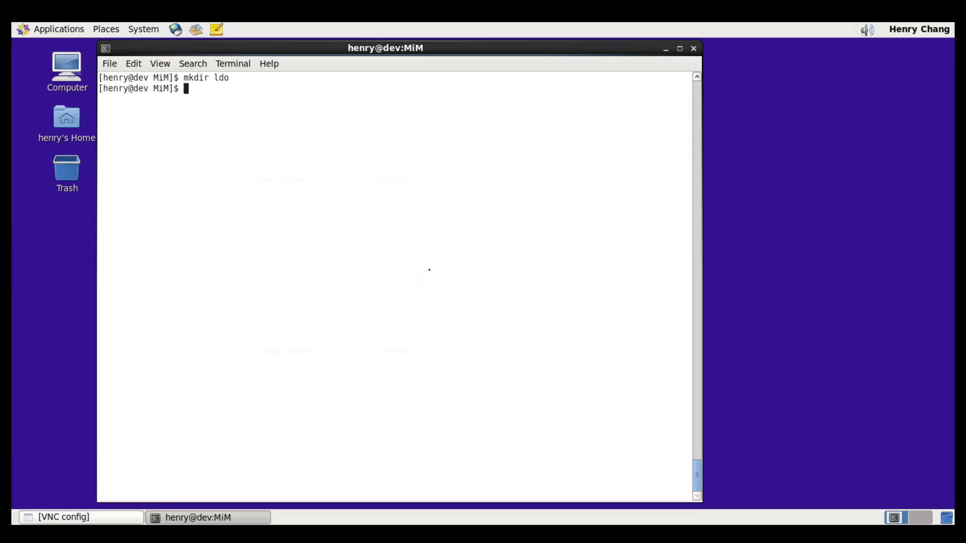
# - Enter the ldo folder and download the LDO model files with the pasted av command
pyautogui.write('cd')
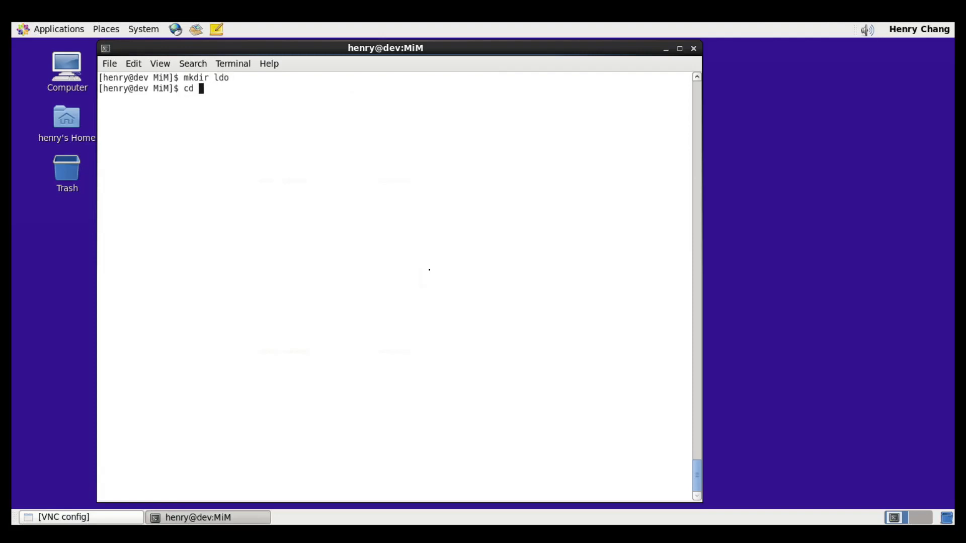
pyautogui.rightClick(429, 274)
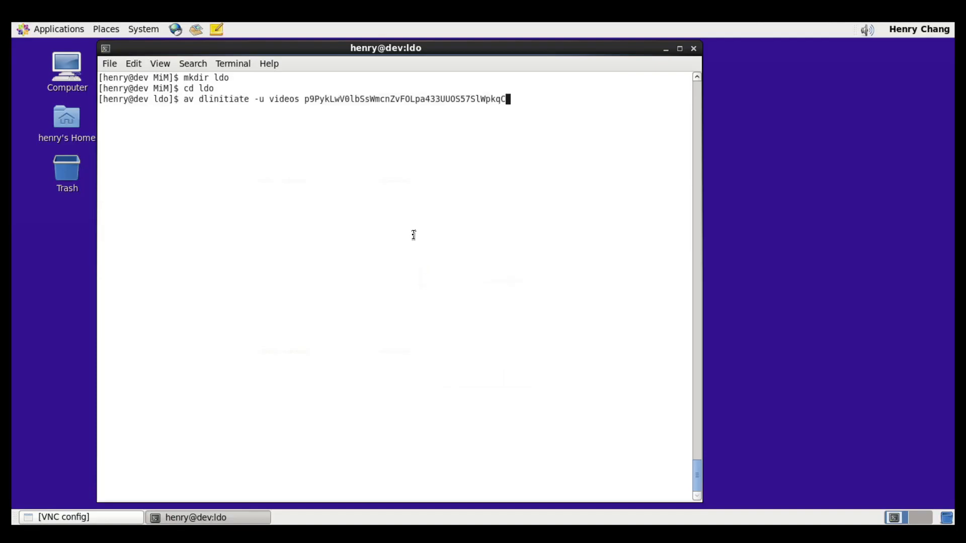
pyautogui.press('Return')
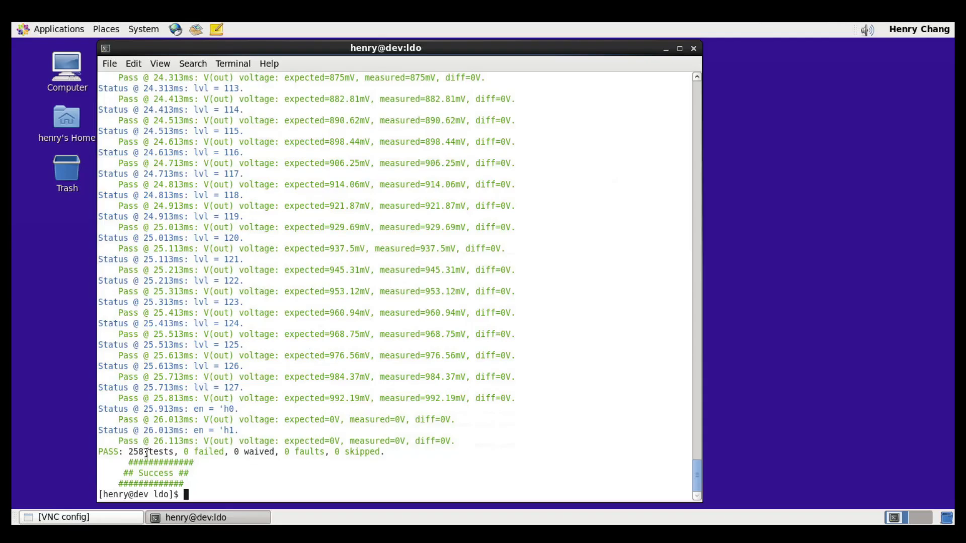
pyautogui.moveTo(203, 437)
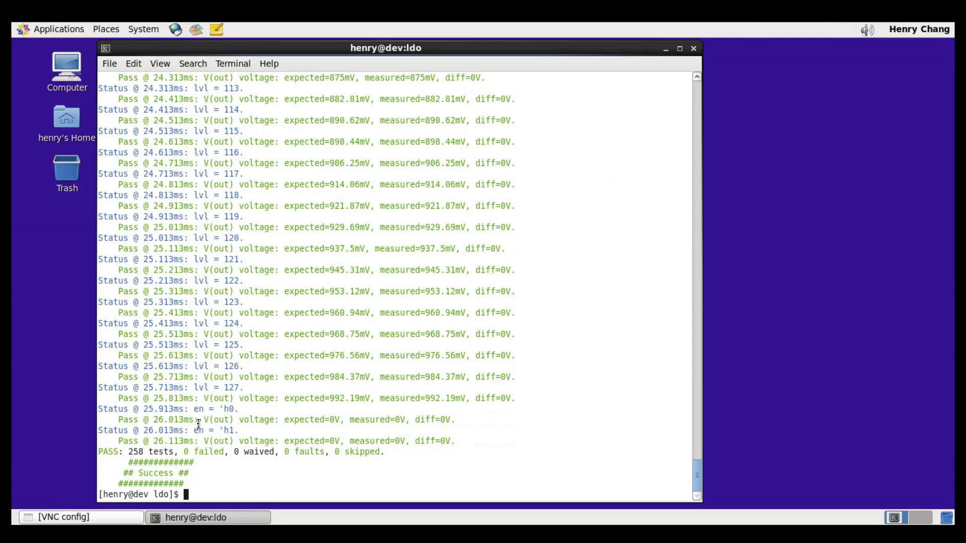
pyautogui.moveTo(198, 423)
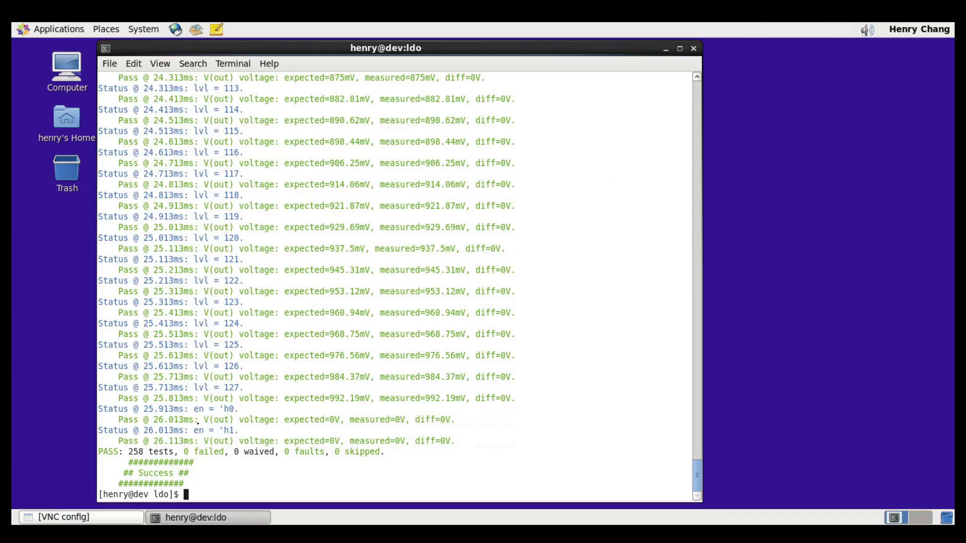
# - Run 'av sum mvm' and highlight the expected=0V output for lvl at -128
pyautogui.write('av sum')
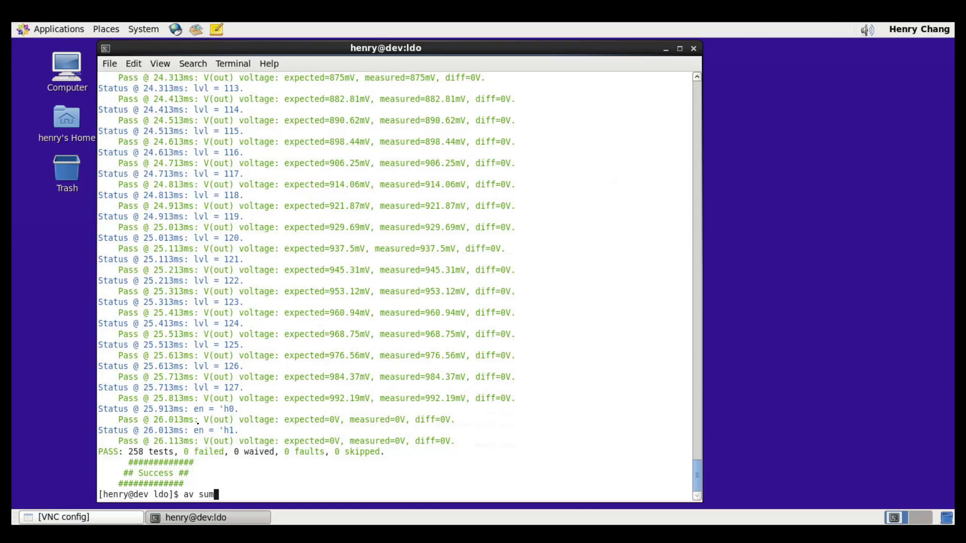
pyautogui.write('mvm')
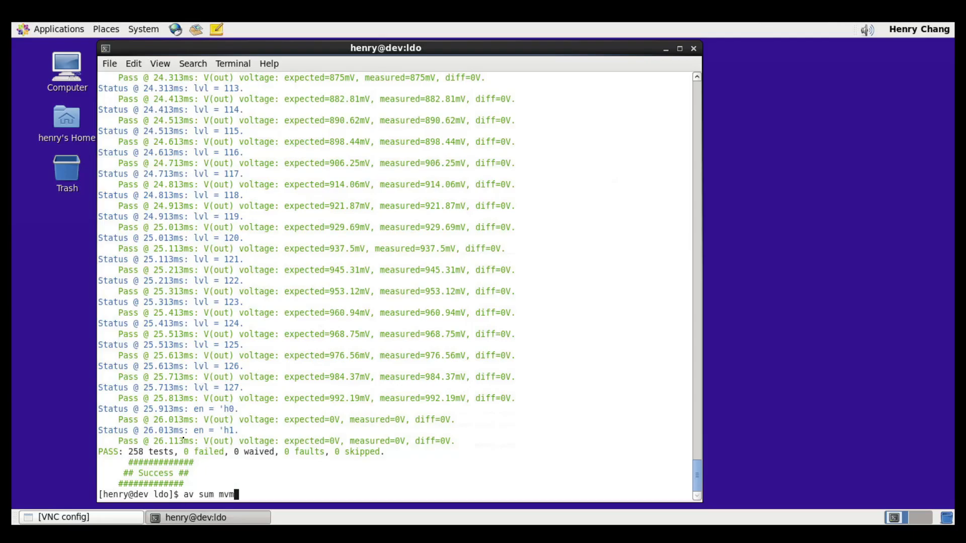
pyautogui.press('Return')
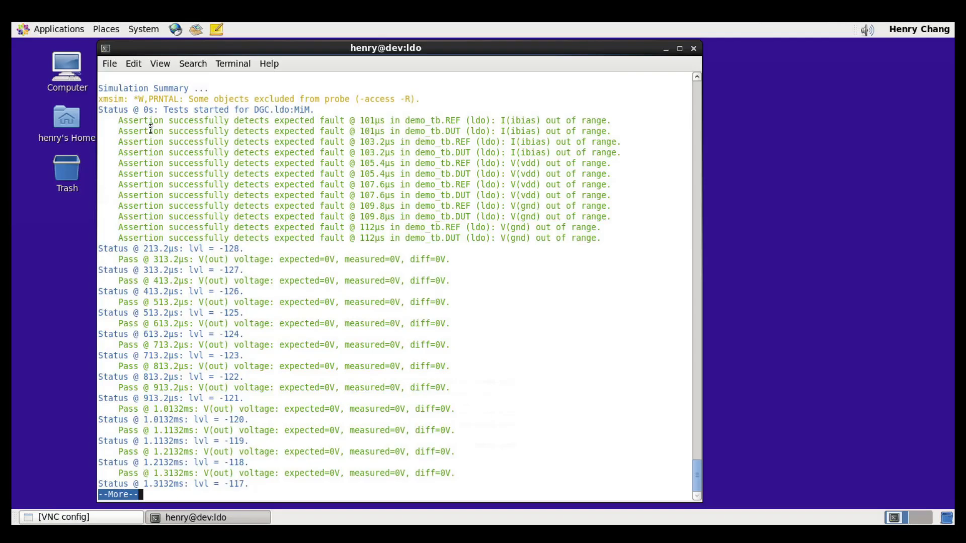
pyautogui.moveTo(237, 146)
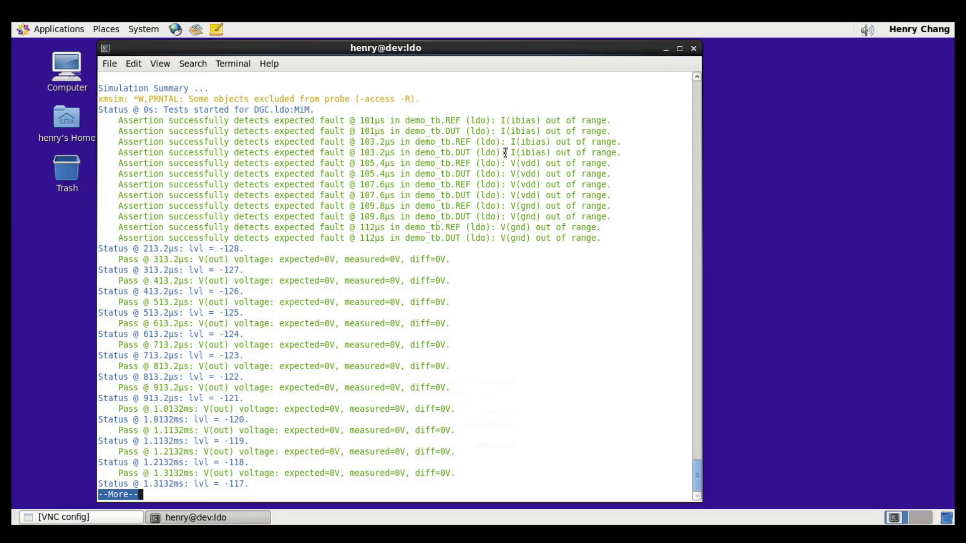
pyautogui.moveTo(508, 233)
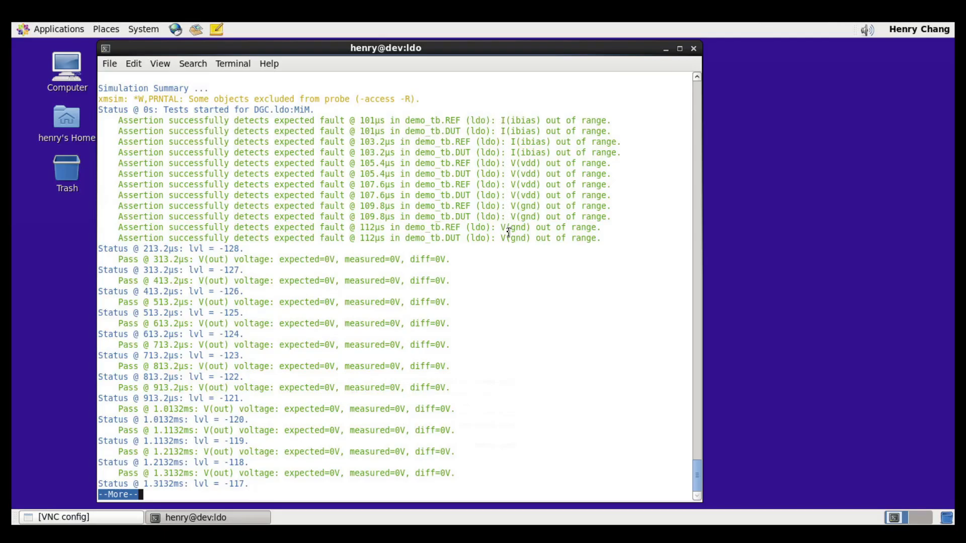
pyautogui.moveTo(223, 252)
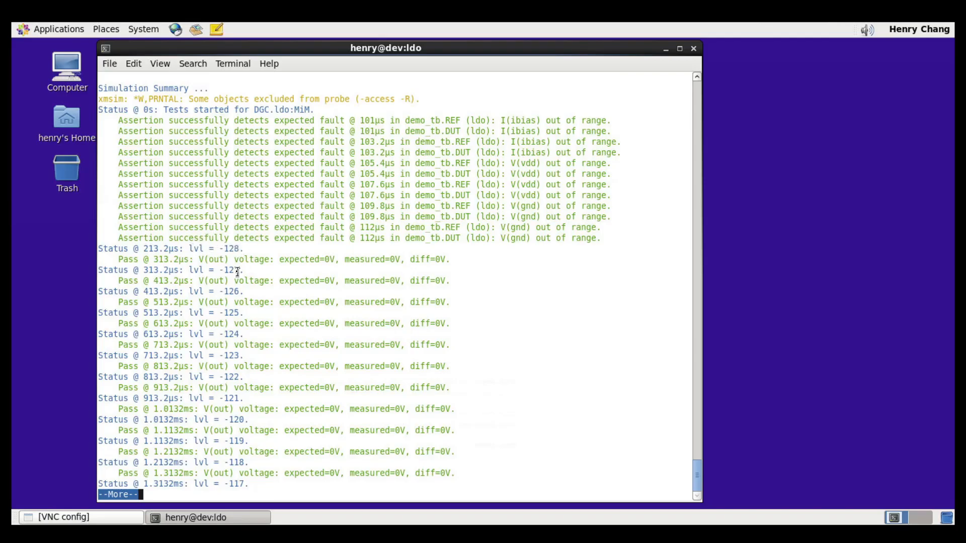
pyautogui.doubleClick(306, 258)
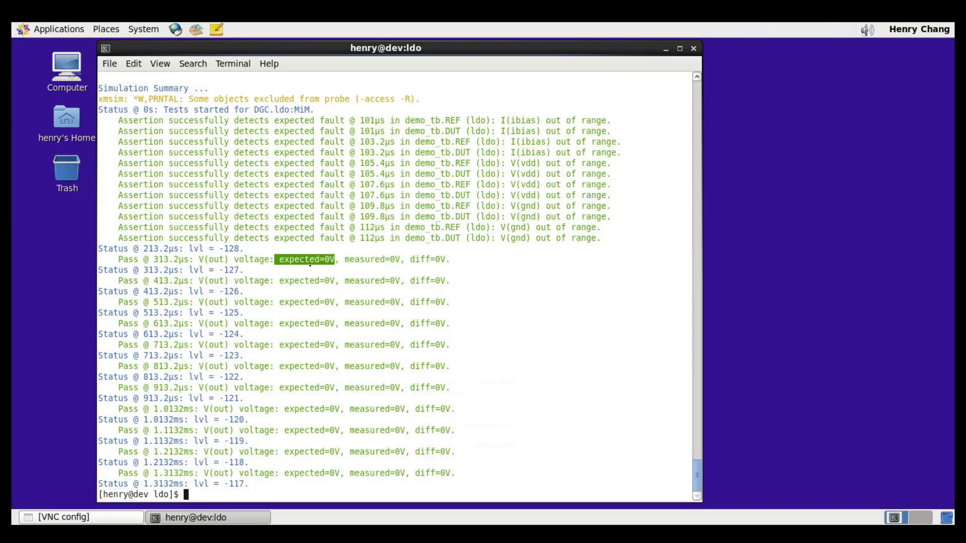
pyautogui.write('av result')
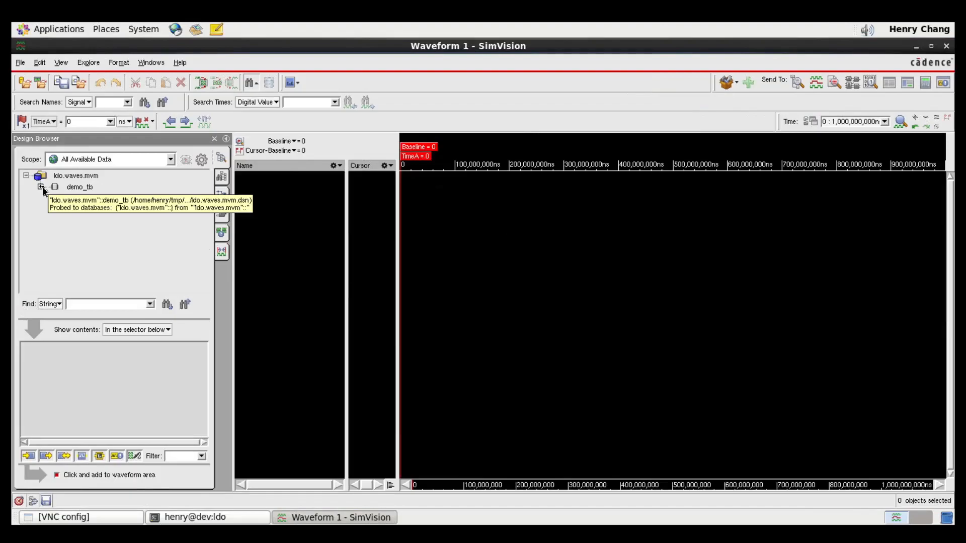
# - Plot demo_tb's lvl, en and out signals and zoom near lvl's zero crossing
pyautogui.click(79, 186)
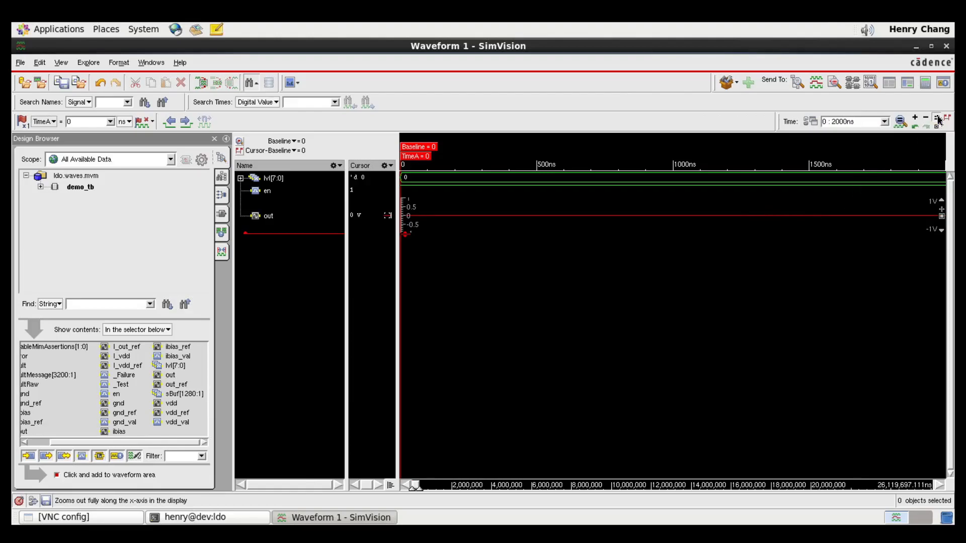
pyautogui.click(938, 121)
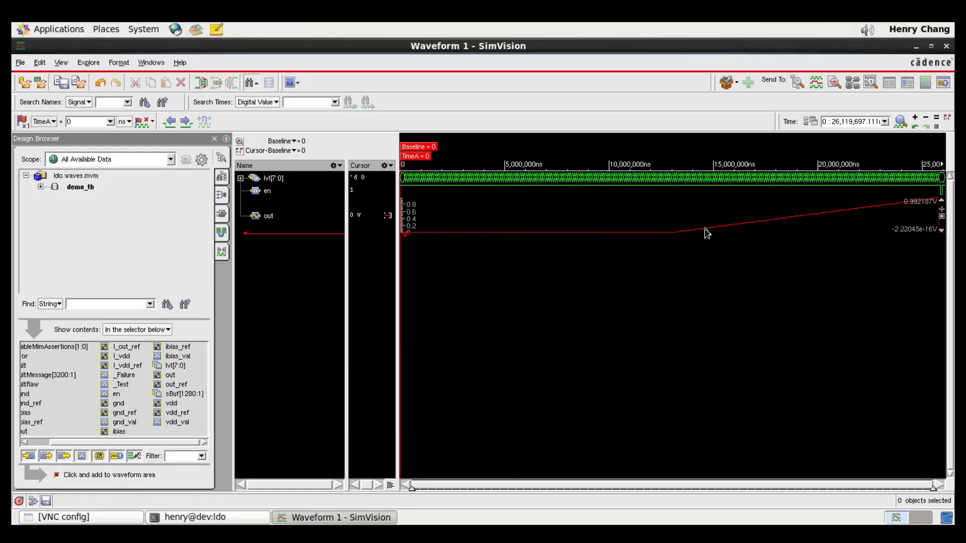
pyautogui.moveTo(669, 181)
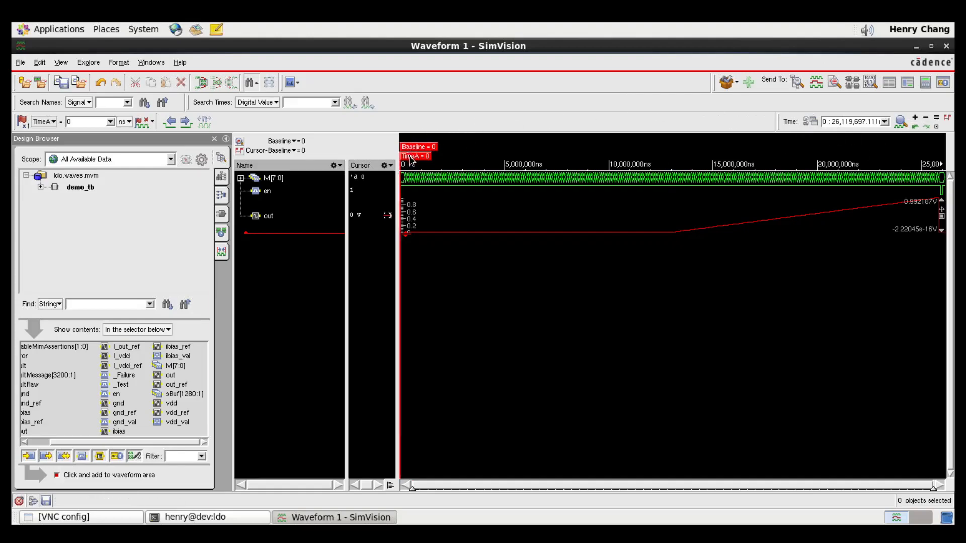
pyautogui.click(690, 156)
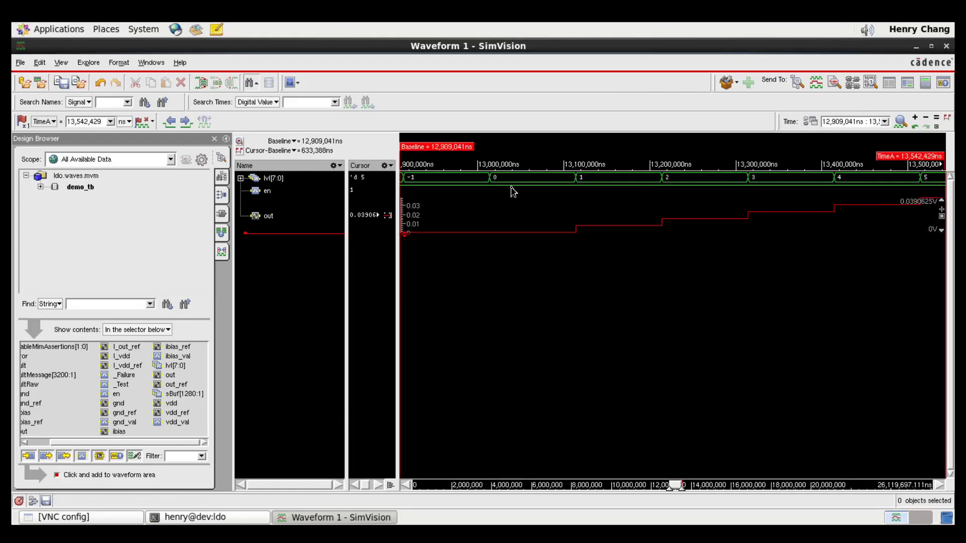
pyautogui.moveTo(636, 201)
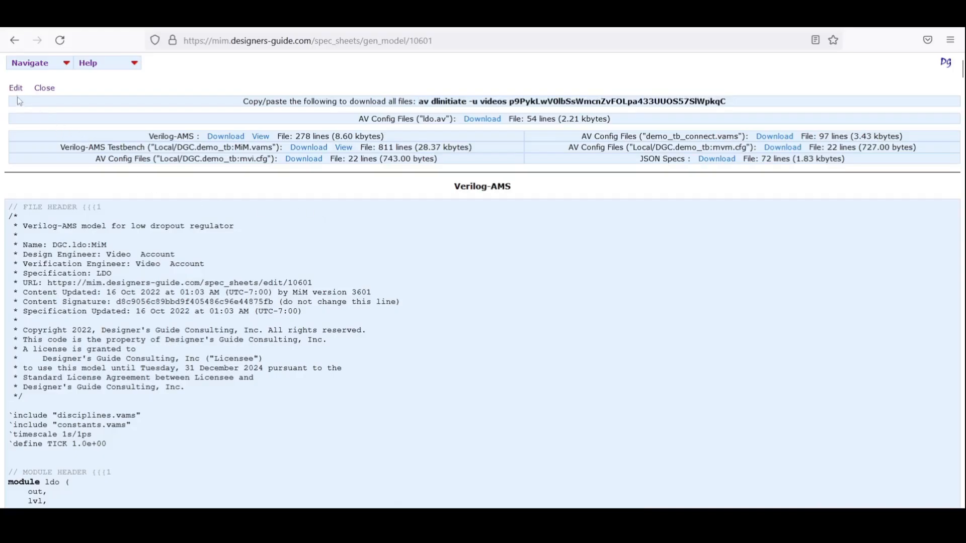
# - Make the lvl port digital with nominal 128 and save the LDO spec
pyautogui.click(14, 87)
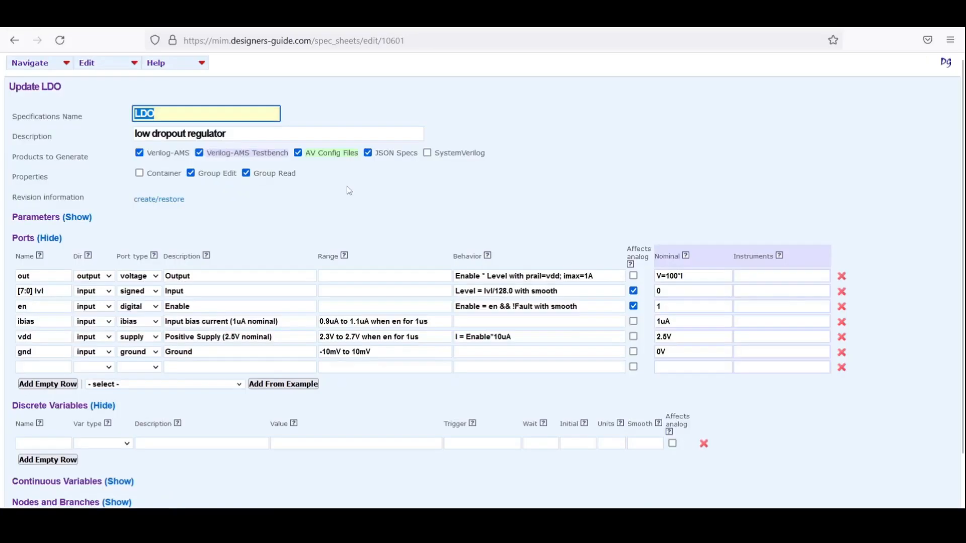
pyautogui.moveTo(574, 289)
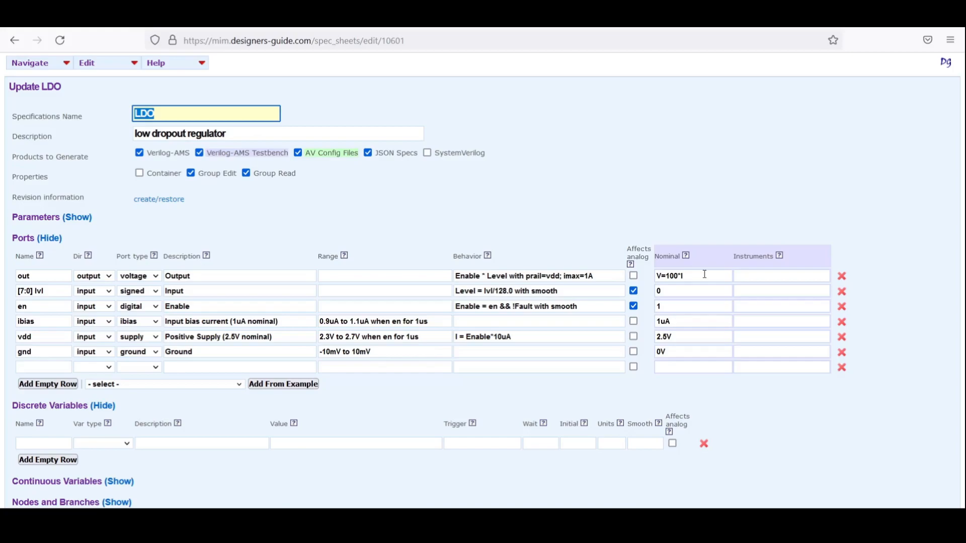
pyautogui.moveTo(142, 291)
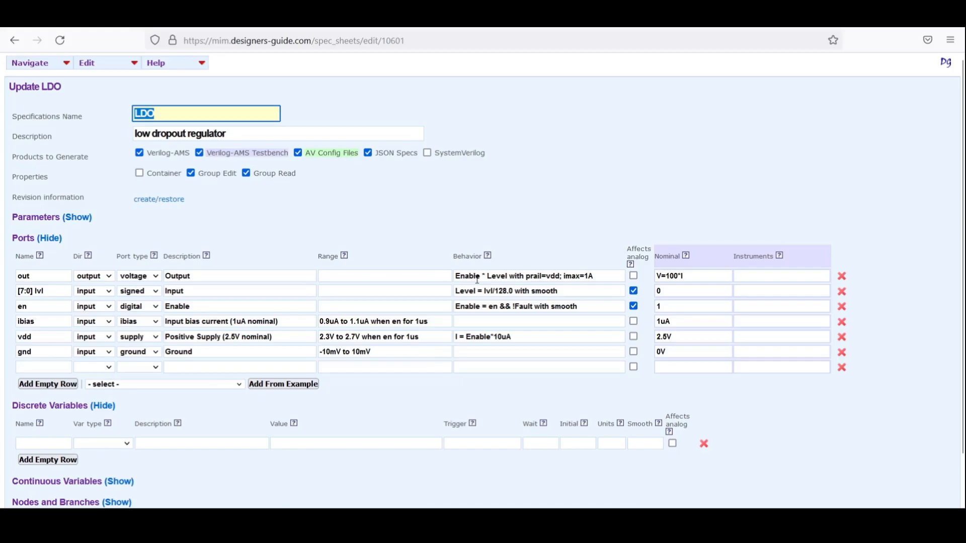
pyautogui.moveTo(647, 281)
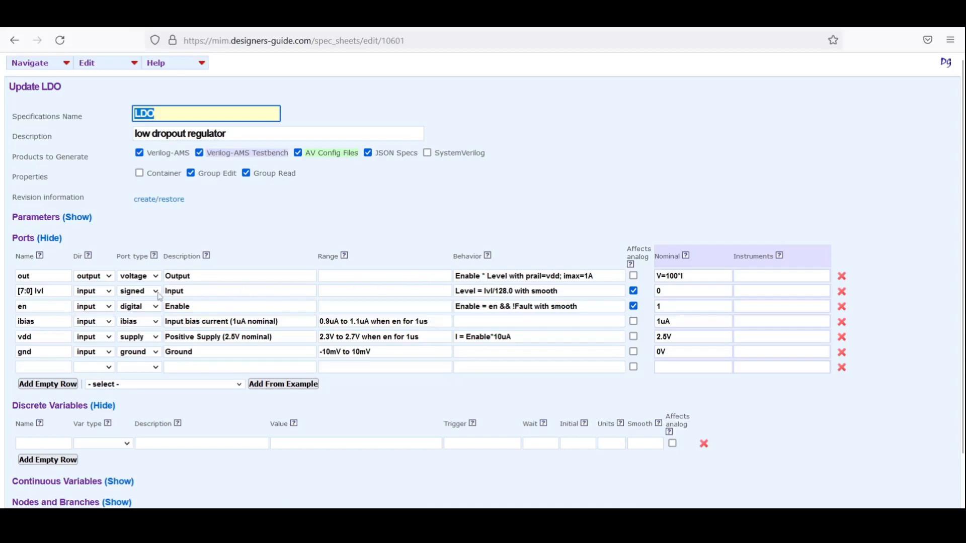
pyautogui.click(139, 290)
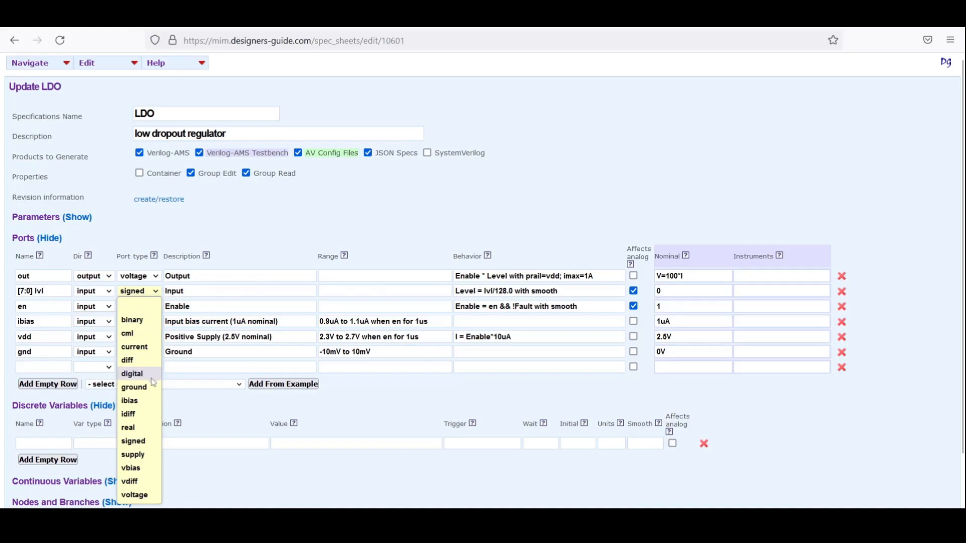
pyautogui.click(132, 374)
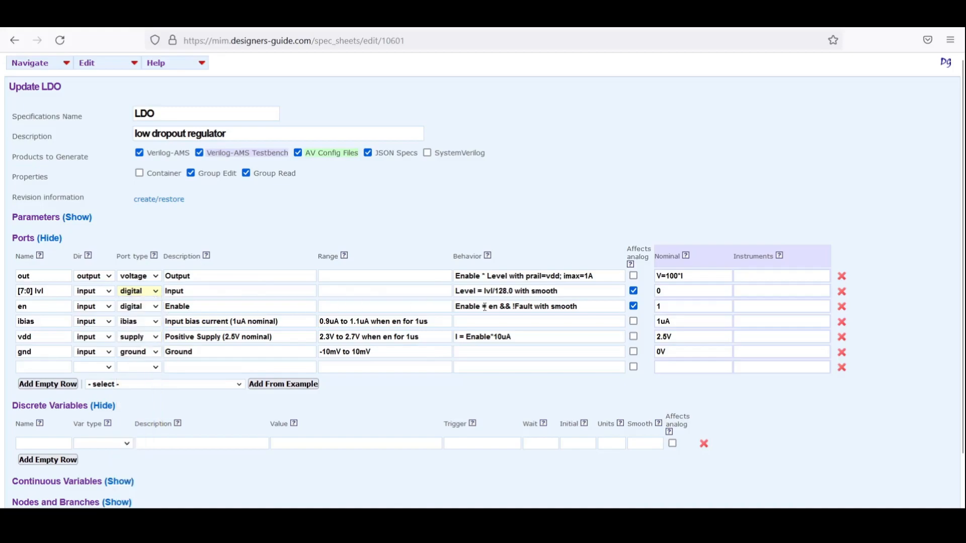
pyautogui.click(692, 291)
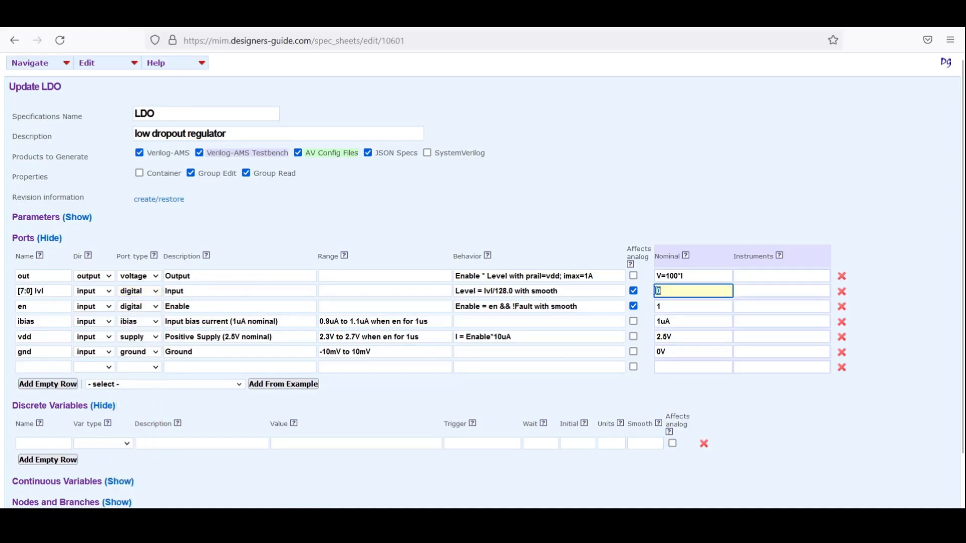
pyautogui.write('128')
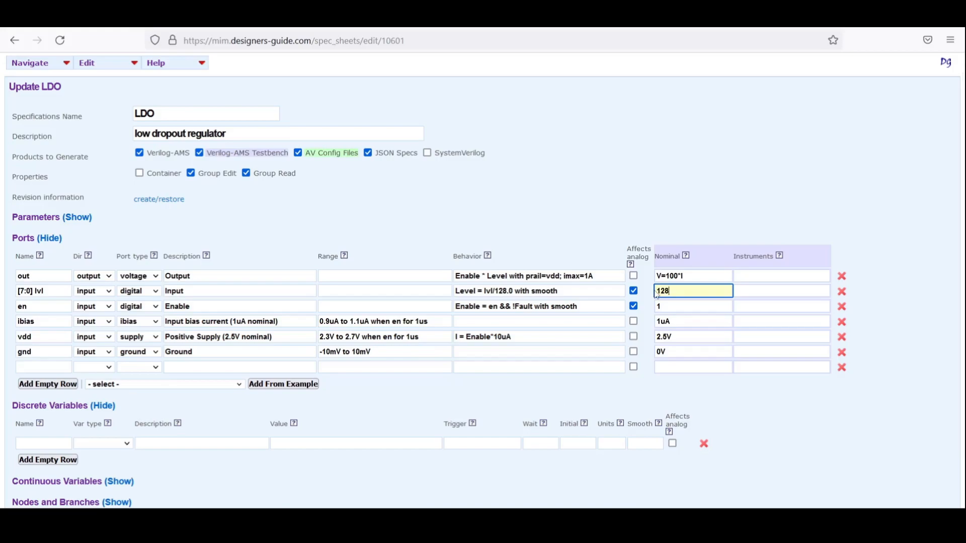
pyautogui.scroll(-3)
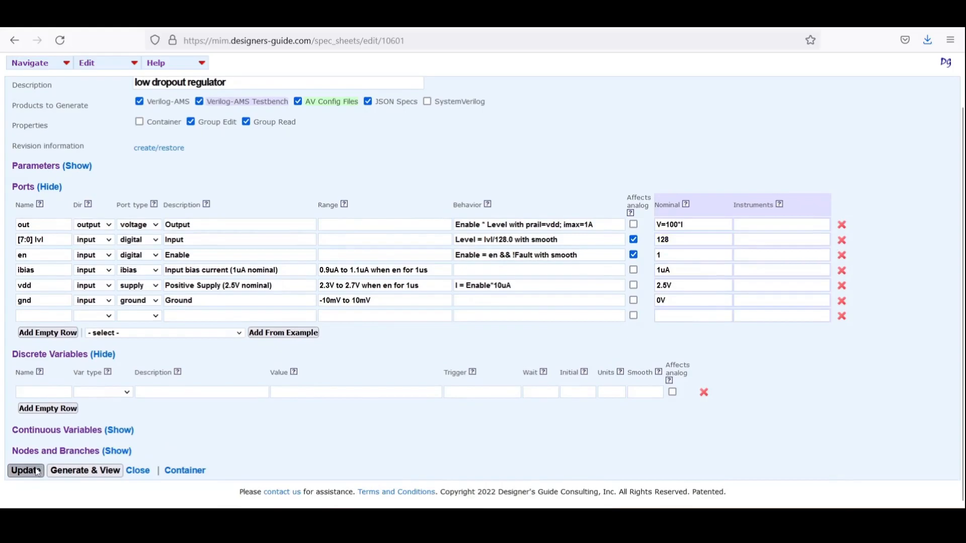
pyautogui.click(25, 470)
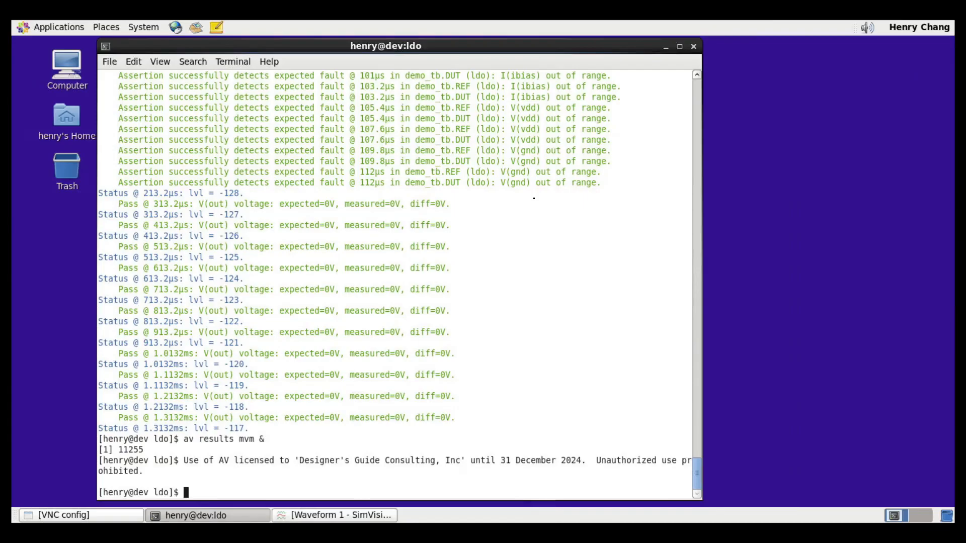
# - Rerun the LDO simulation with 'av dl' and pipe the 'av sum mvm' summary through more
pyautogui.write('av dl')
pyautogui.write('av sim mvm')
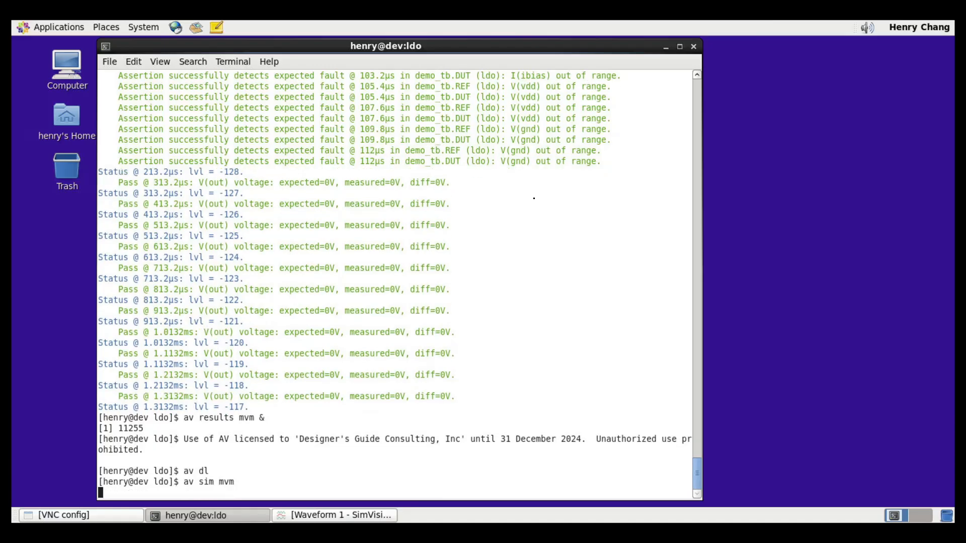
pyautogui.press('Return')
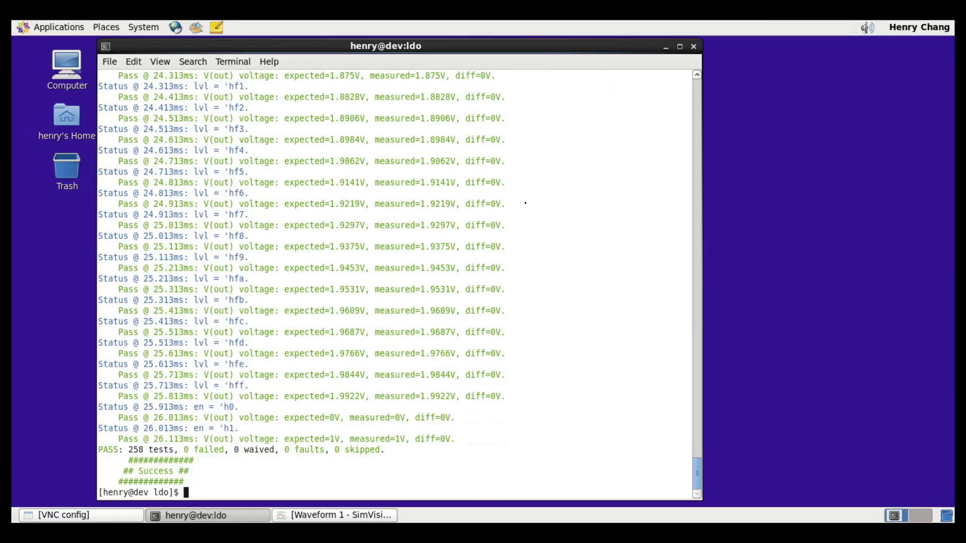
pyautogui.write('av')
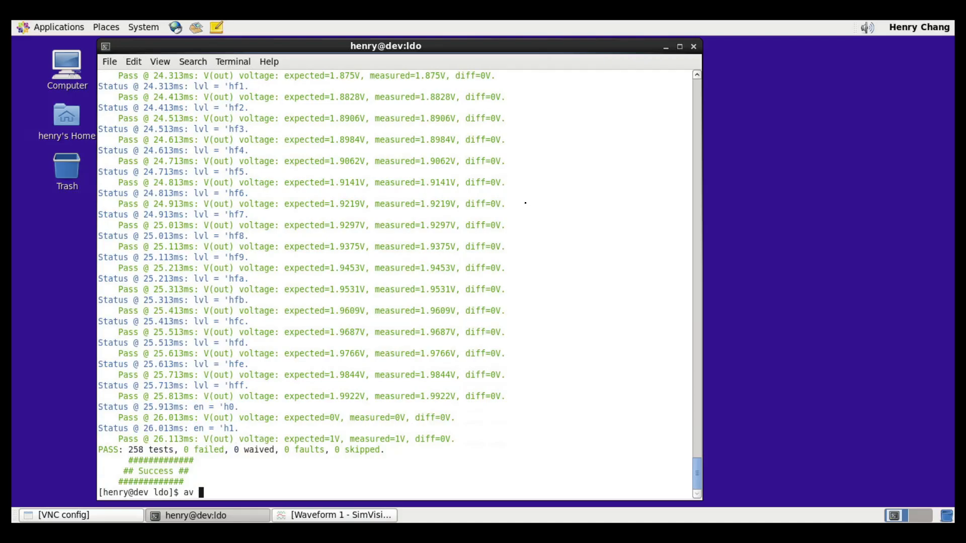
pyautogui.write('sum mvm | more')
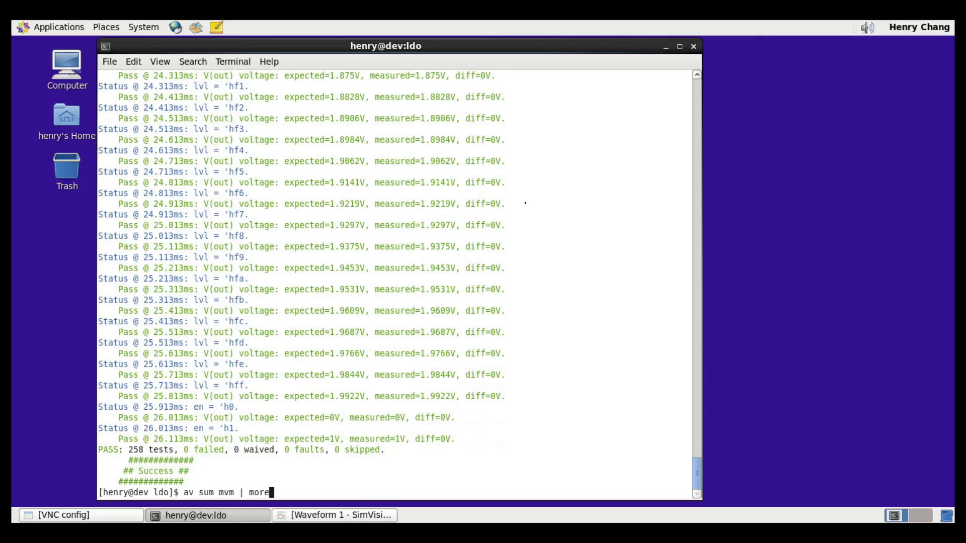
pyautogui.press('Return')
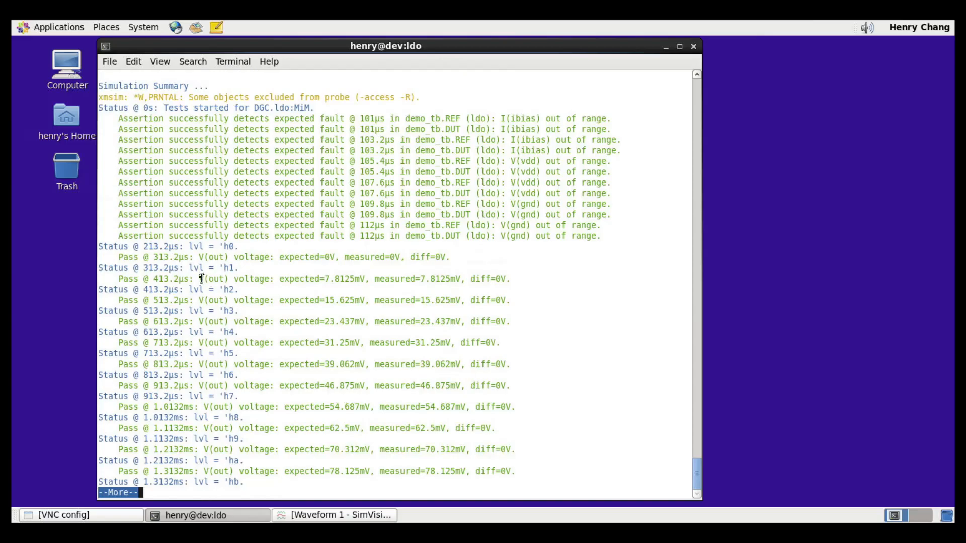
pyautogui.moveTo(274, 256)
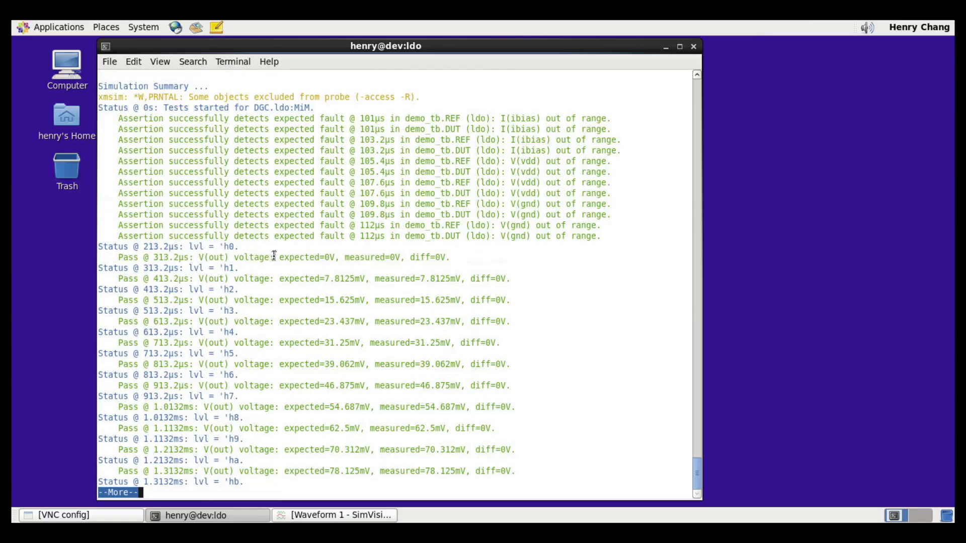
pyautogui.moveTo(230, 260)
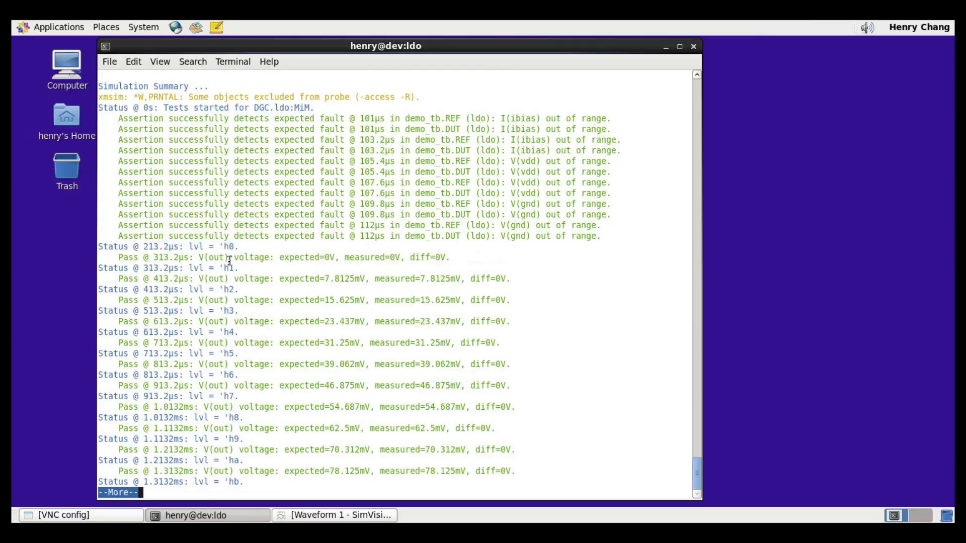
pyautogui.moveTo(318, 426)
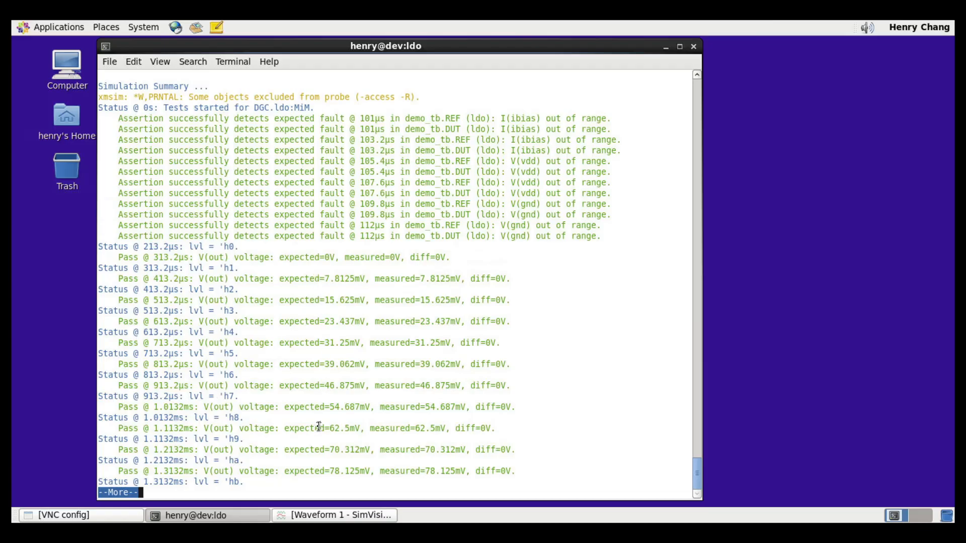
# - Page through the summary showing 258 passing tests and mark the final expected 1V output
pyautogui.press('space')
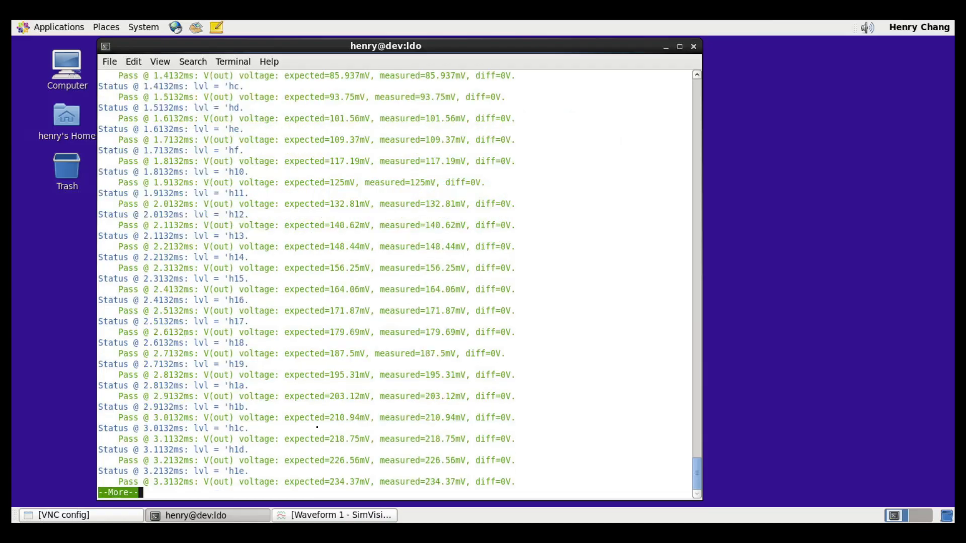
pyautogui.press('space')
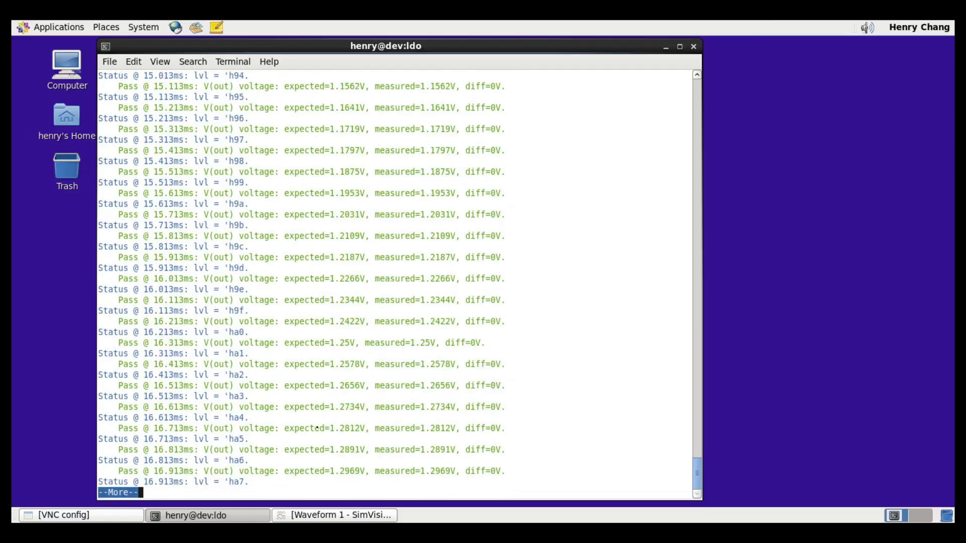
pyautogui.press('space')
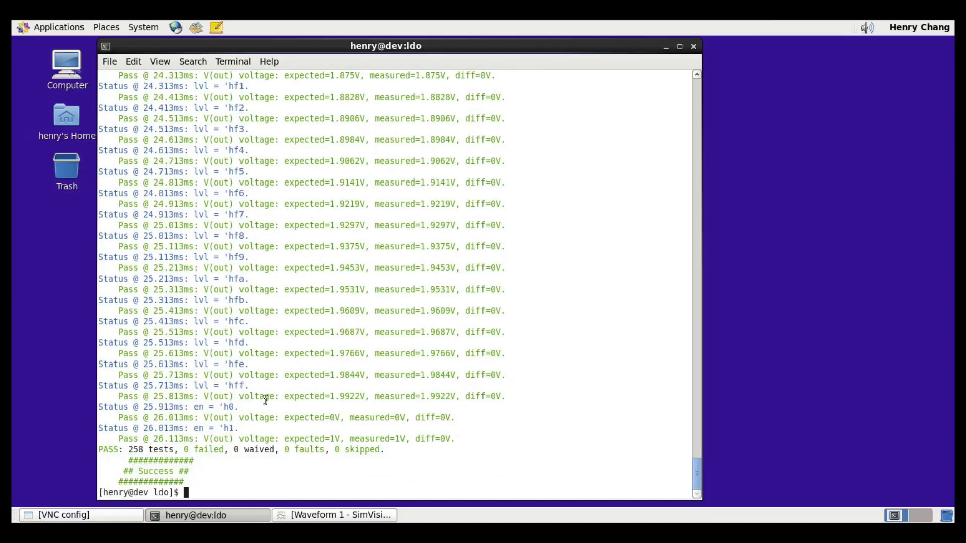
pyautogui.moveTo(342, 398)
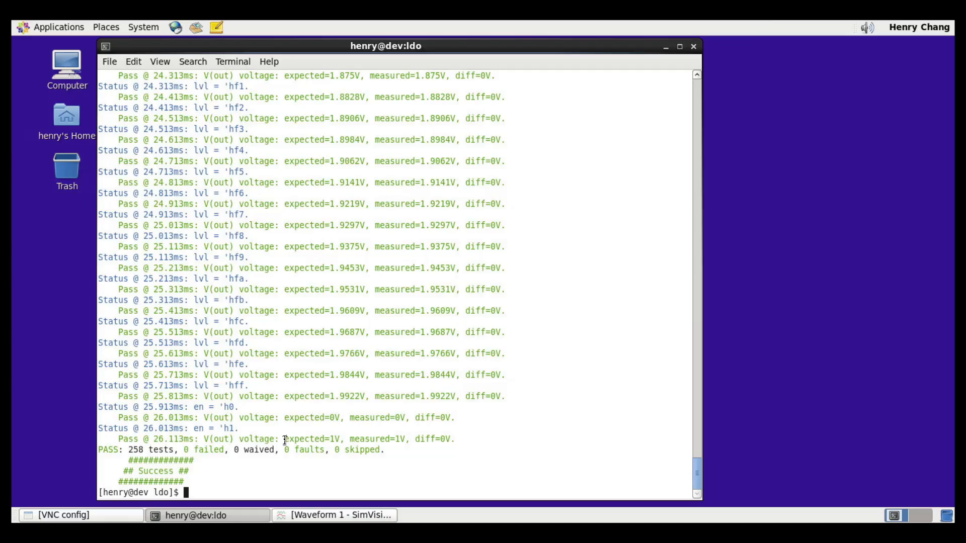
pyautogui.doubleClick(302, 439)
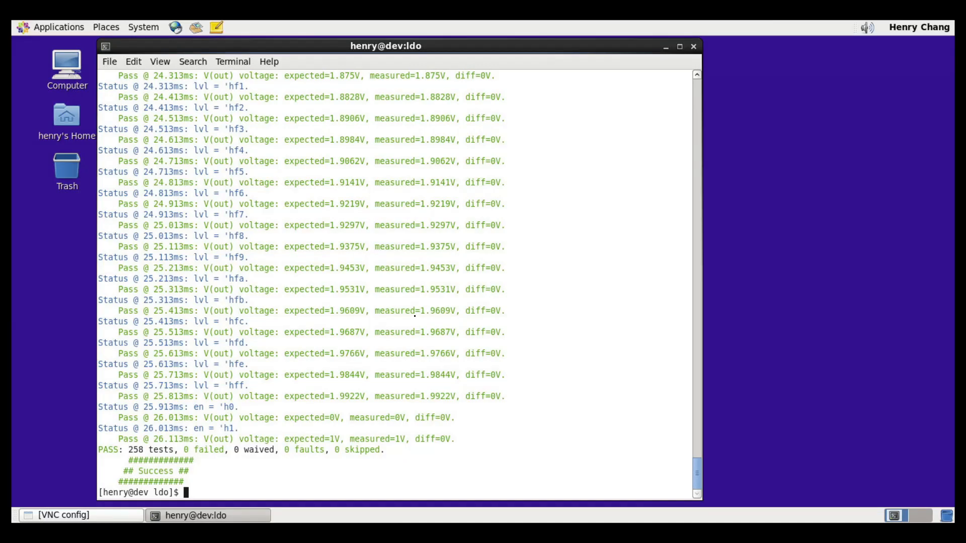
pyautogui.write('av res')
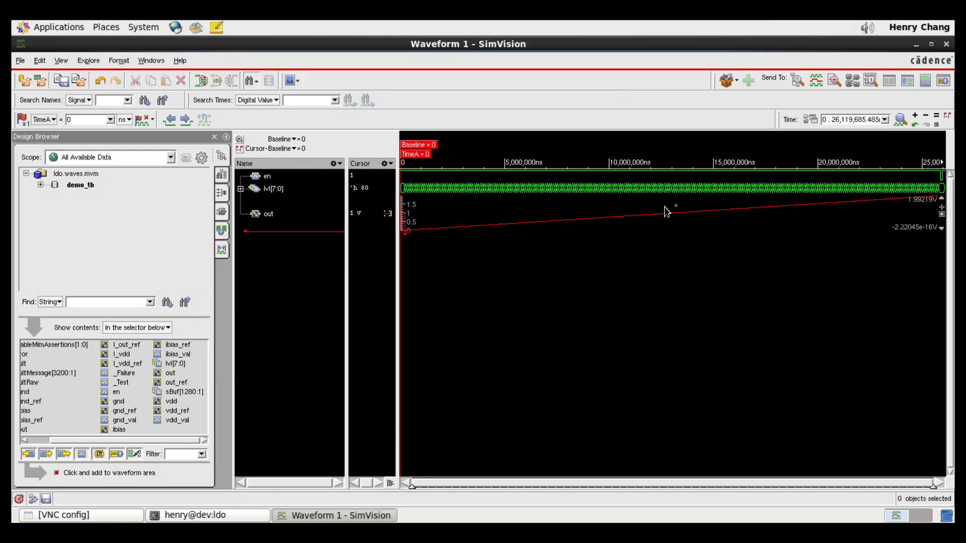
pyautogui.moveTo(697, 205)
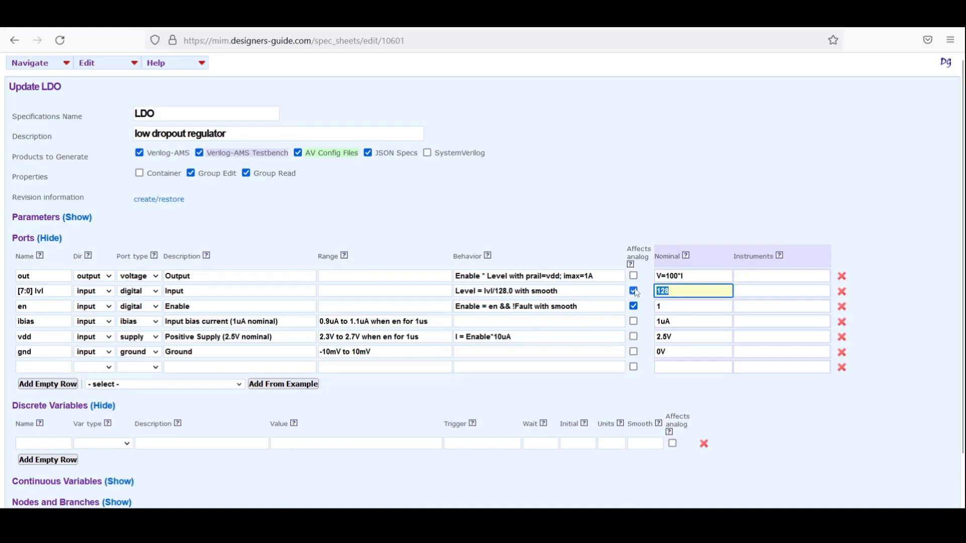
# - Replace the lvl nominal value 128 with 64
pyautogui.write('64')
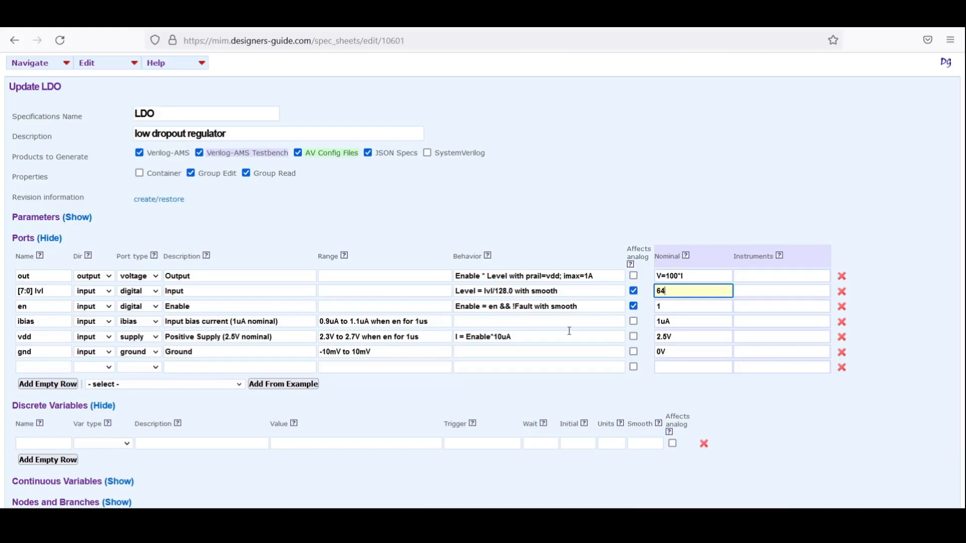
pyautogui.scroll(-3)
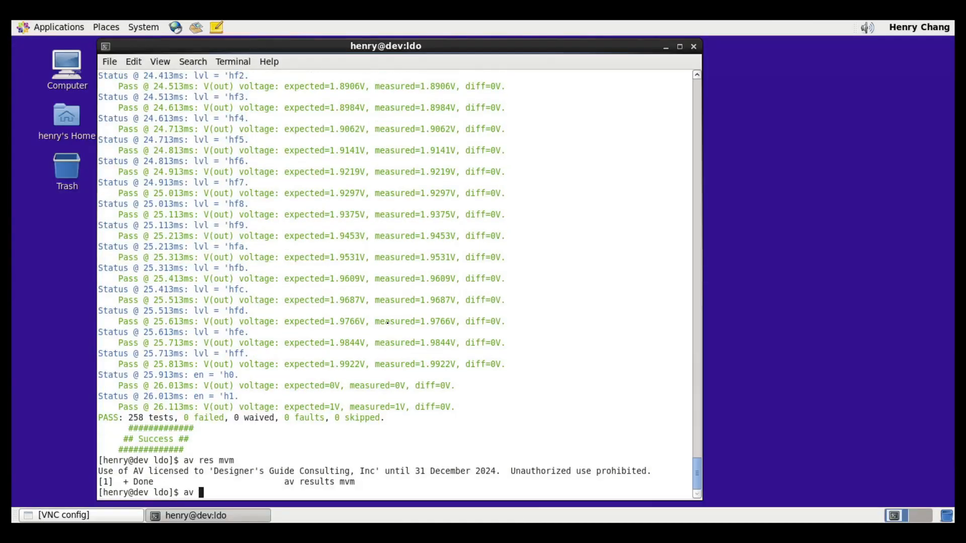
# - Regenerate and resimulate with 'av dl - sim mvm', then mark the 500mV expected output
pyautogui.write('dl - sim mvm')
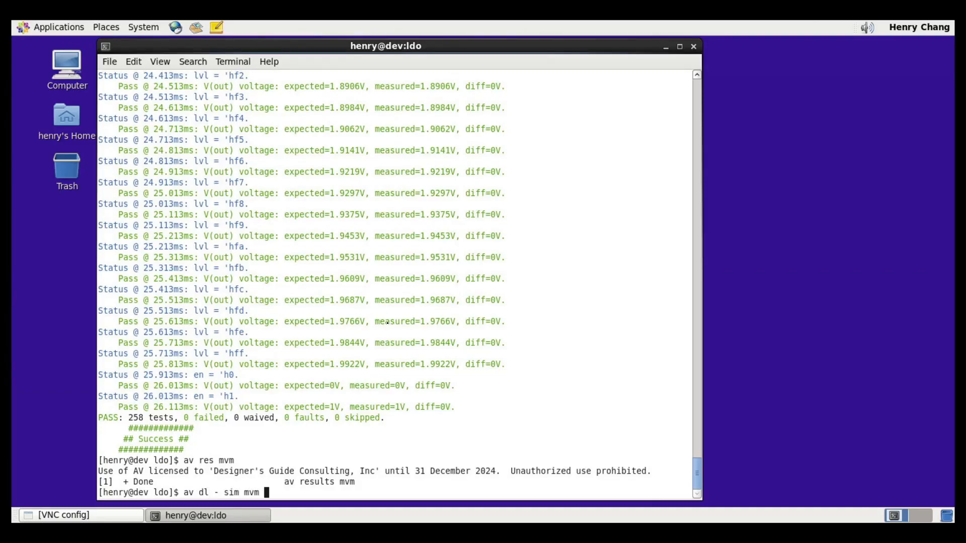
pyautogui.press('Return')
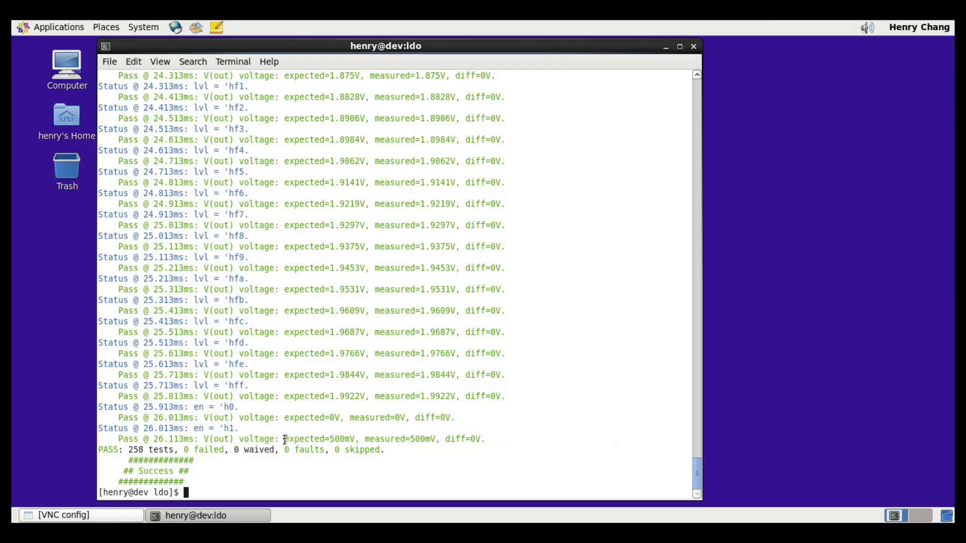
pyautogui.doubleClick(319, 439)
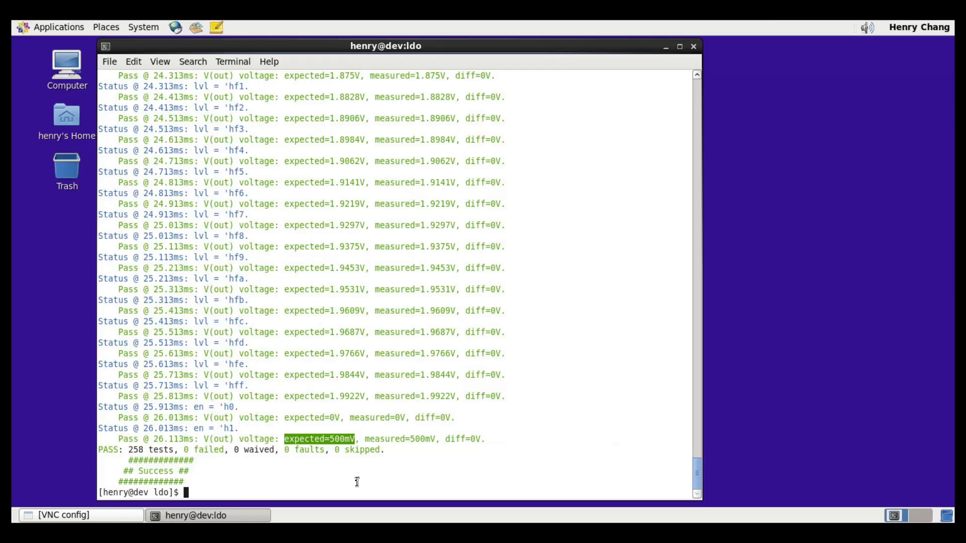